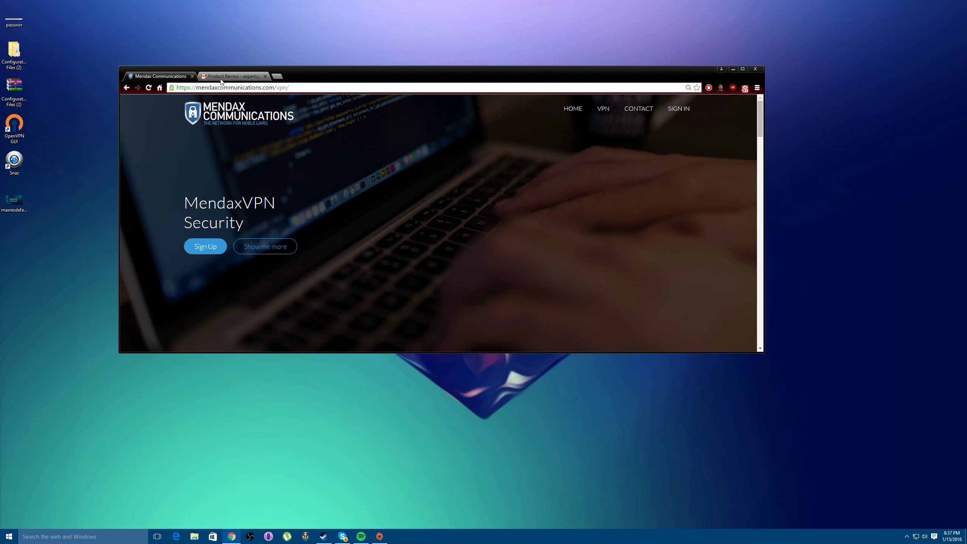
# Step: Replace the product review tab with mendaxcommunications.com/vpn and bring the four feature icons into view
pyautogui.click(280, 76)
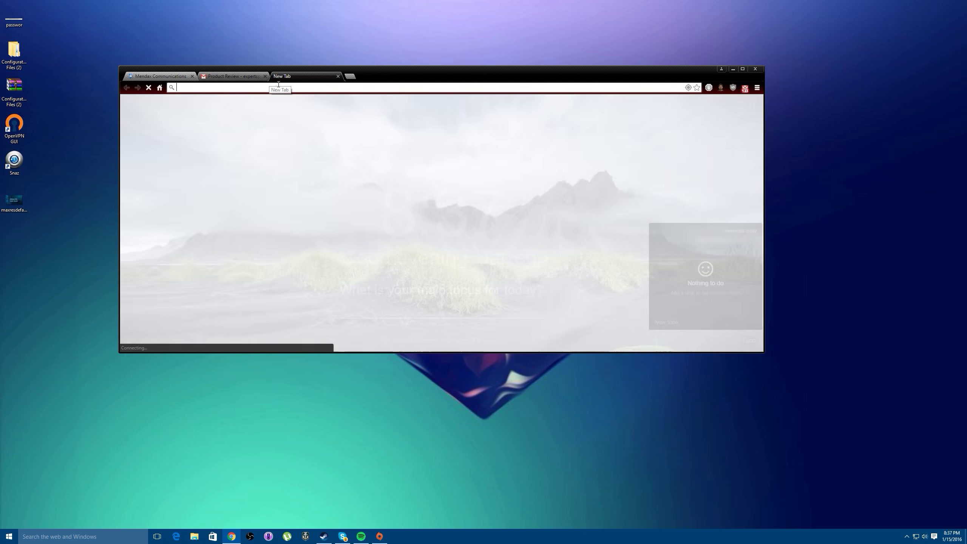
pyautogui.click(265, 76)
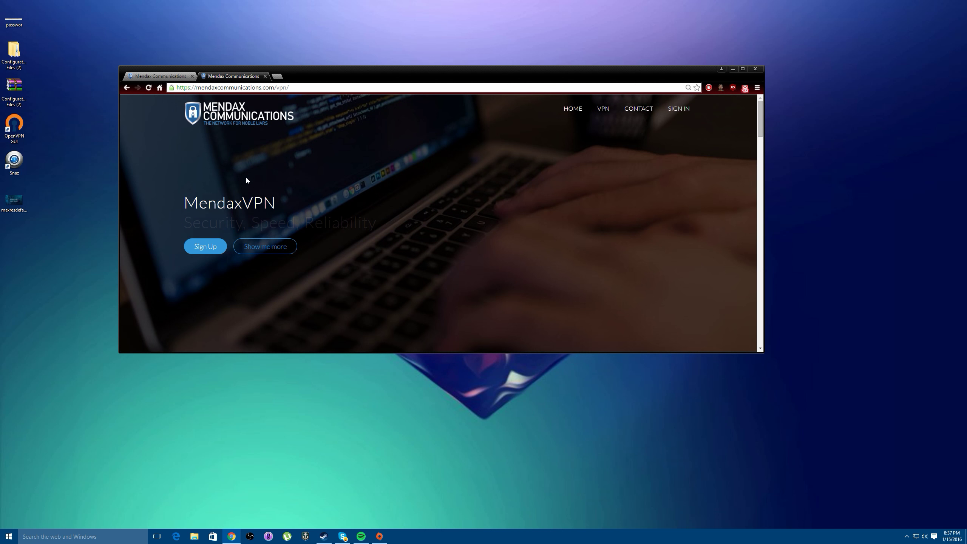
pyautogui.scroll(-3)
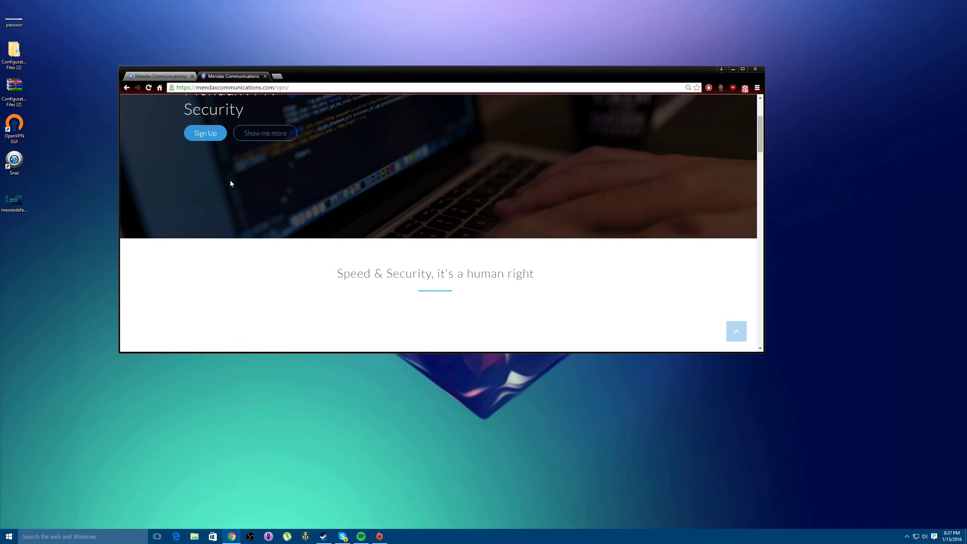
pyautogui.scroll(-3)
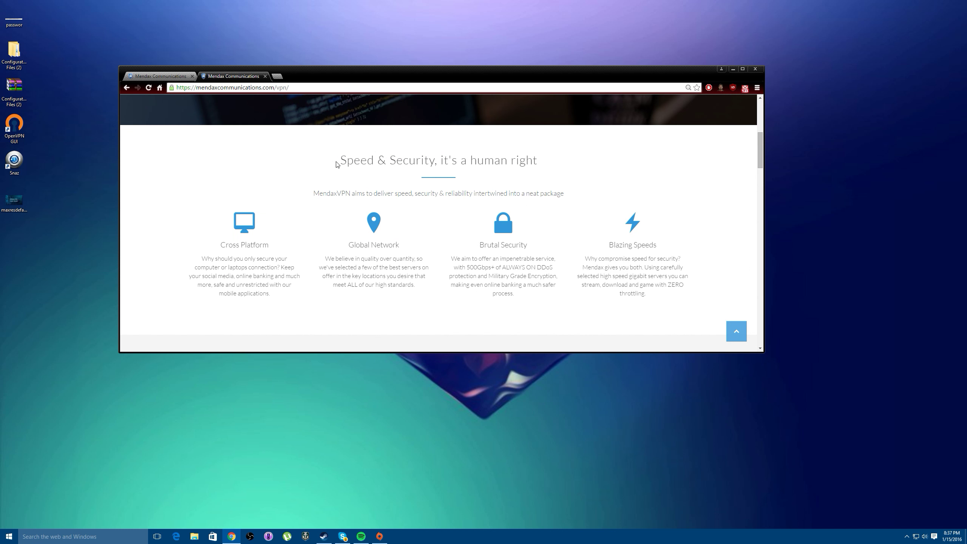
pyautogui.scroll(-3)
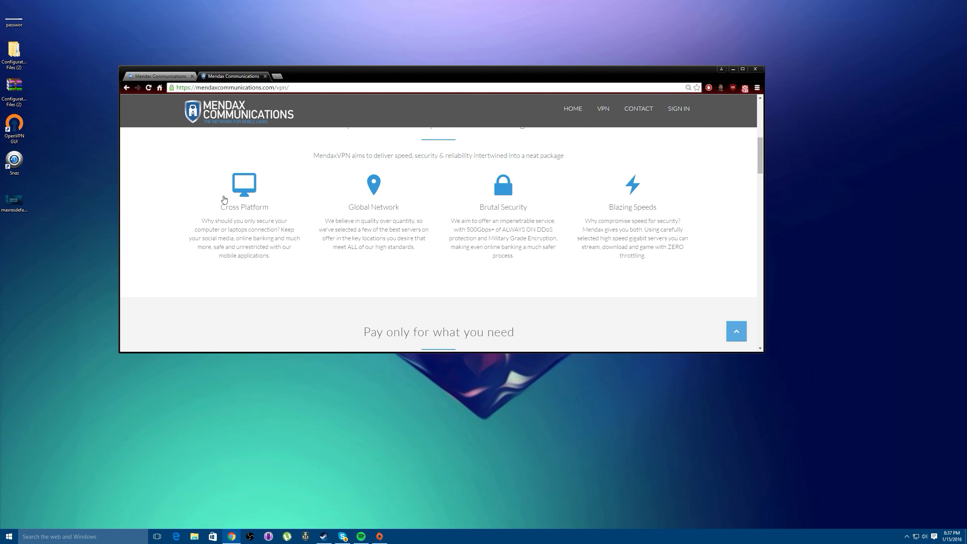
# Step: Jump to the #cross-platform section via its feature icon and continue toward Global Network
pyautogui.click(244, 184)
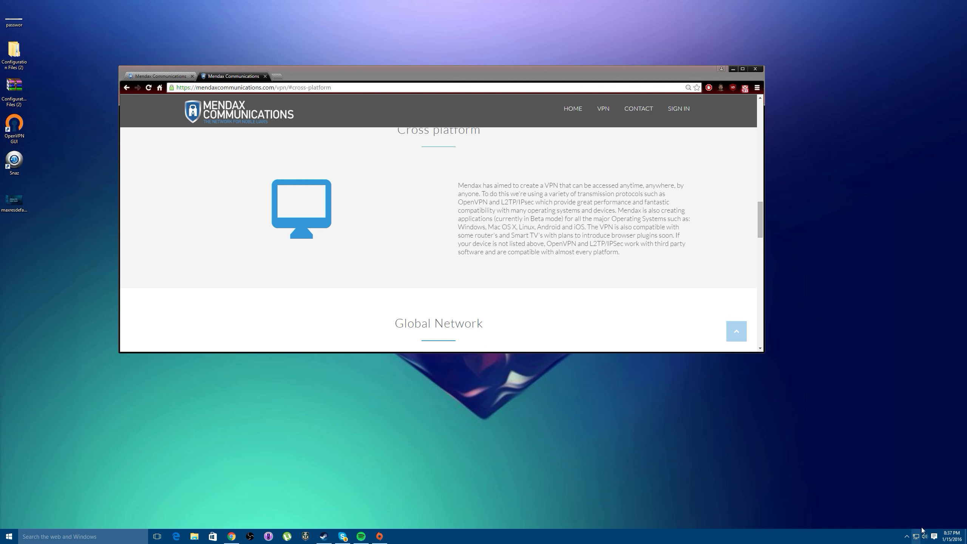
pyautogui.moveTo(330, 310)
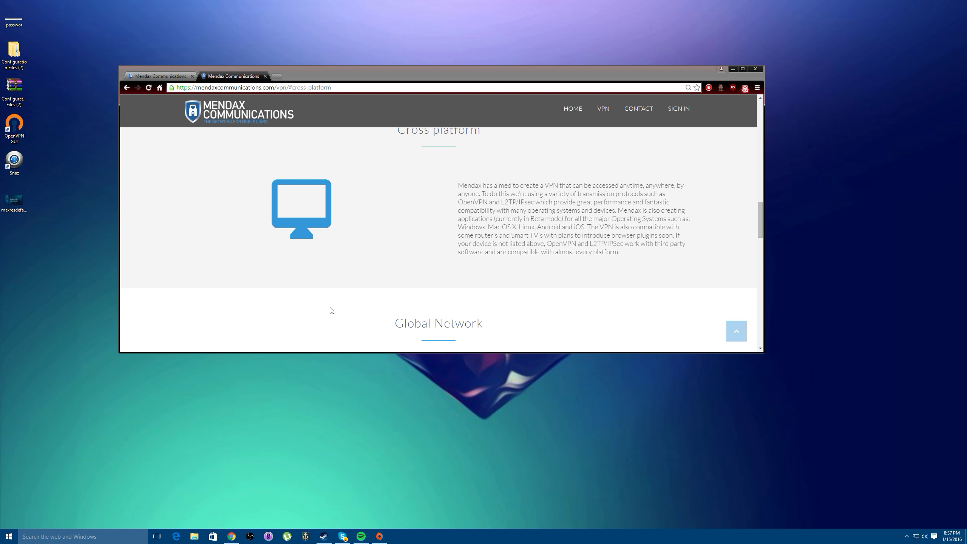
pyautogui.moveTo(405, 273)
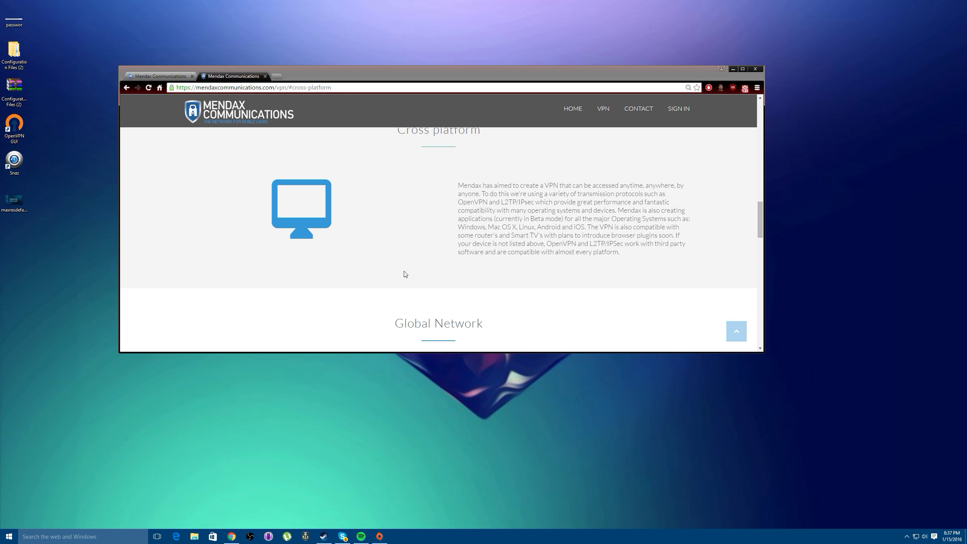
pyautogui.moveTo(405, 250)
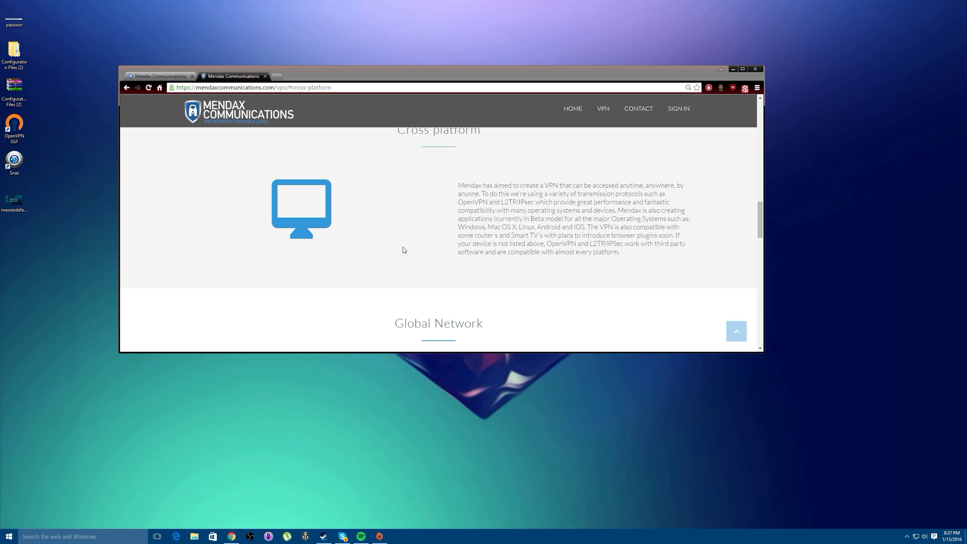
pyautogui.scroll(-3)
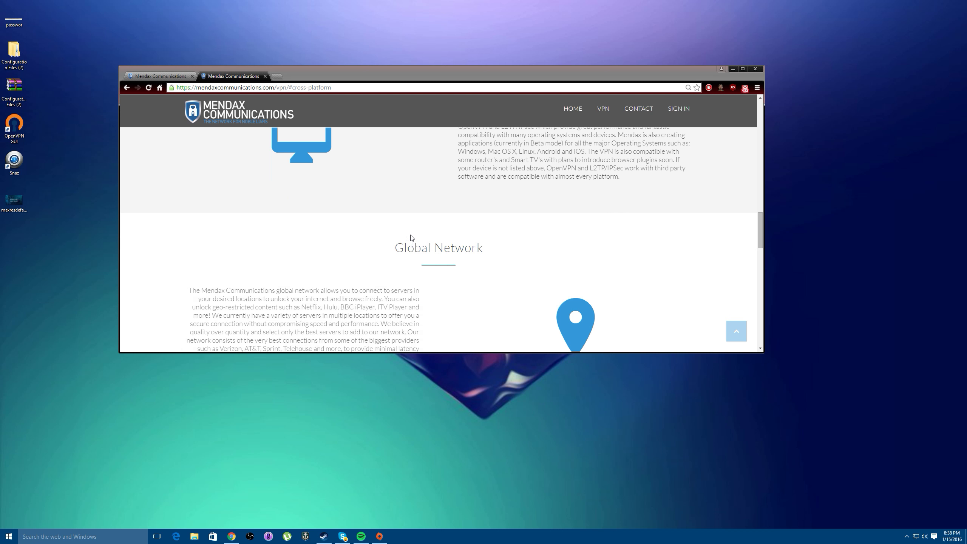
# Step: Centre the Global Network section on server locations and partner providers for reading
pyautogui.scroll(-3)
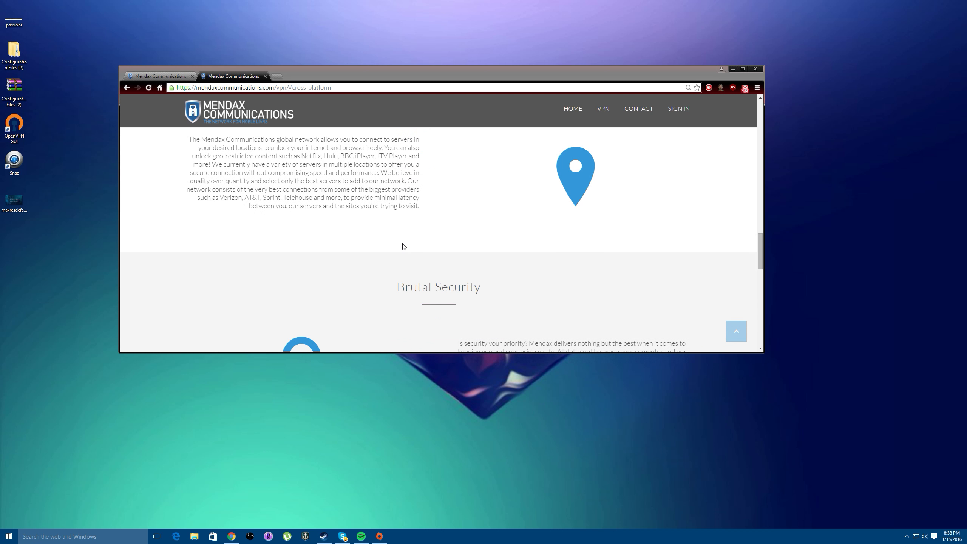
pyautogui.scroll(3)
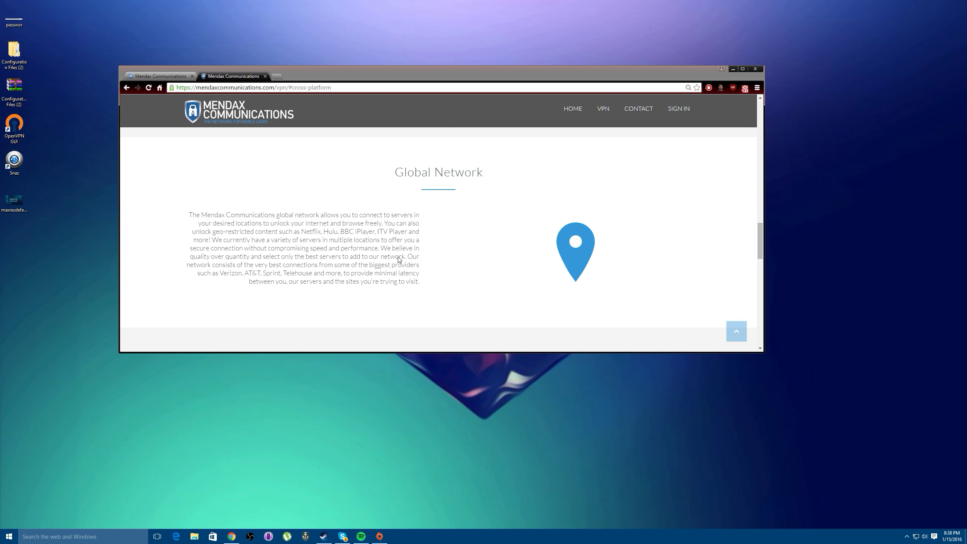
pyautogui.moveTo(348, 243)
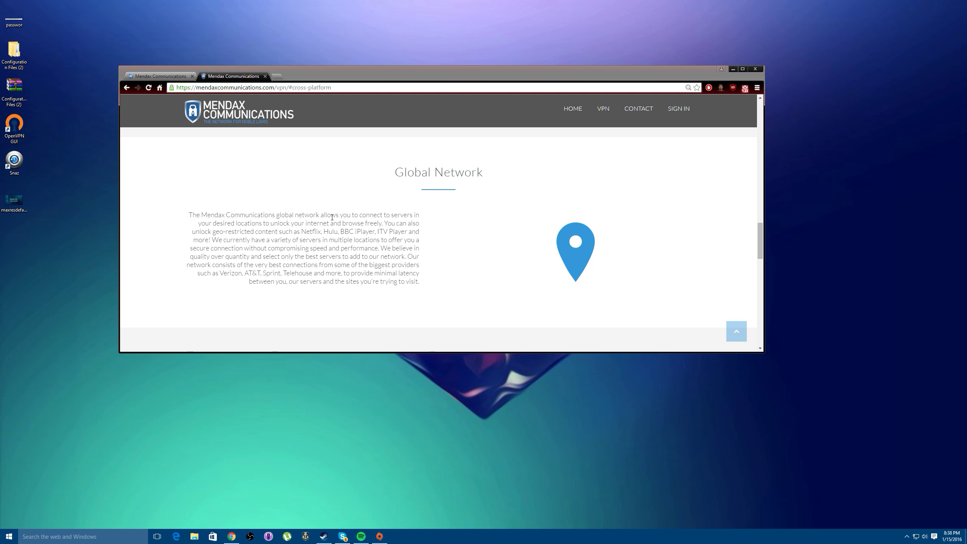
pyautogui.moveTo(249, 223)
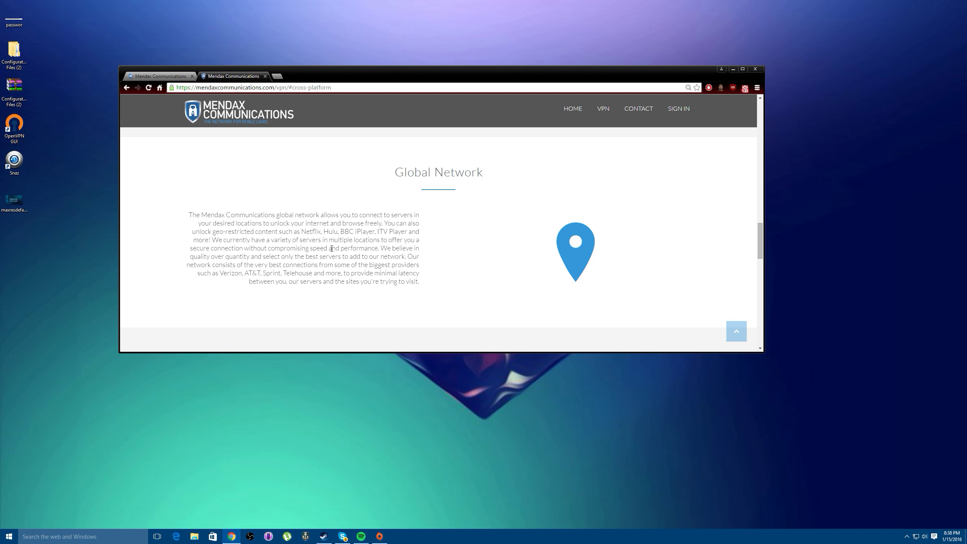
pyautogui.moveTo(406, 279)
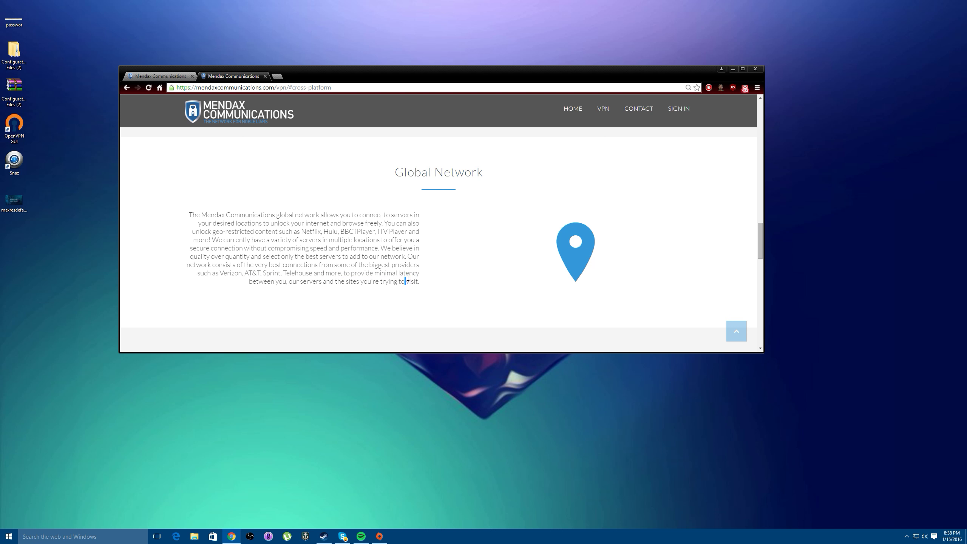
# Step: Bring the full Brutal Security section into view, stopping just above Blazing Speeds
pyautogui.scroll(-3)
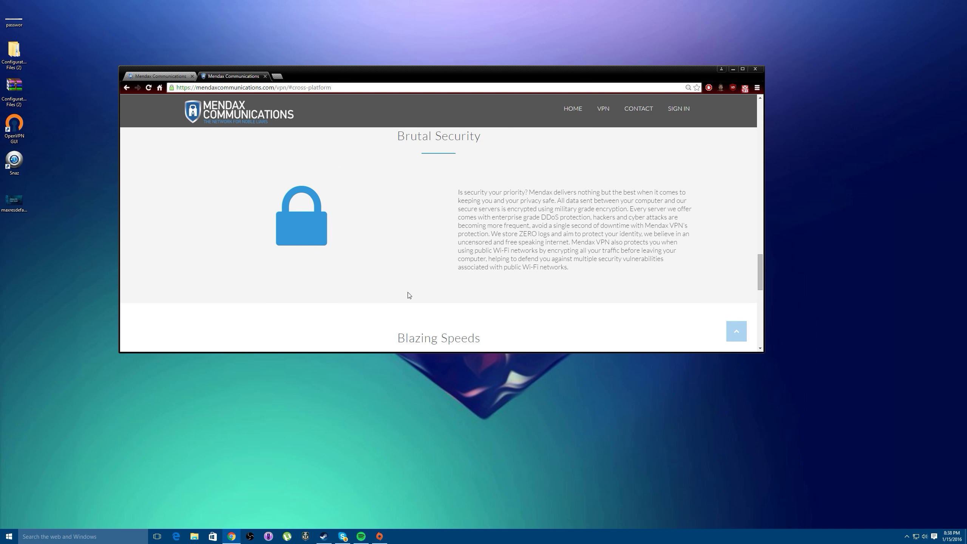
pyautogui.moveTo(421, 282)
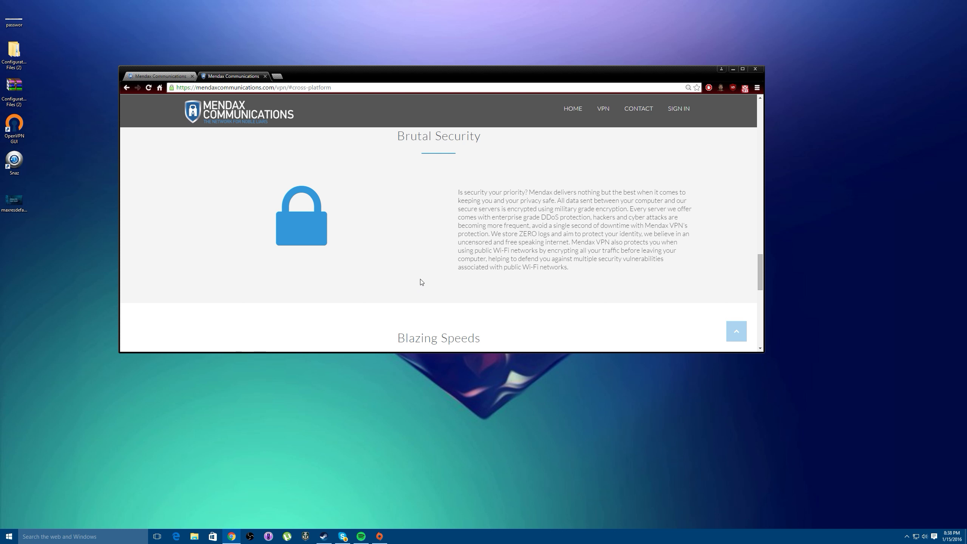
pyautogui.moveTo(416, 277)
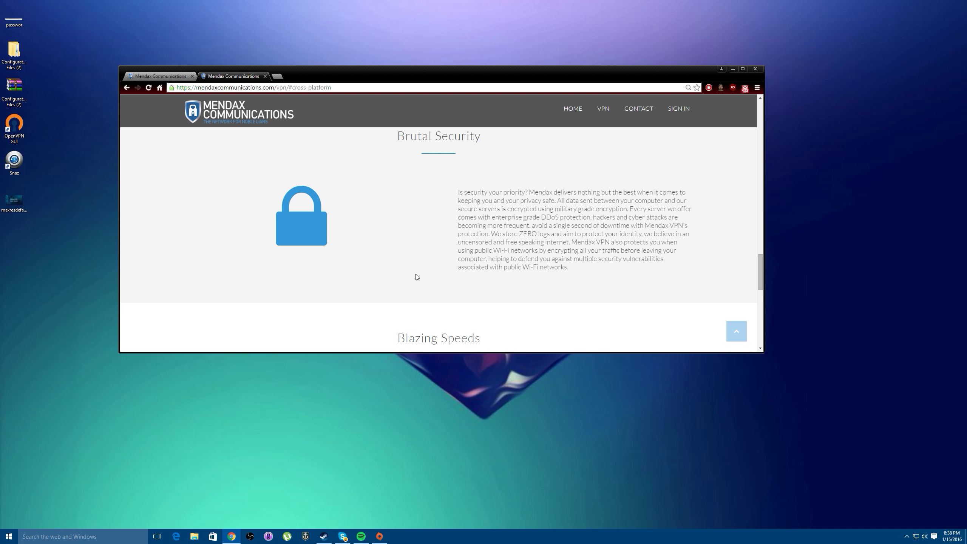
pyautogui.scroll(3)
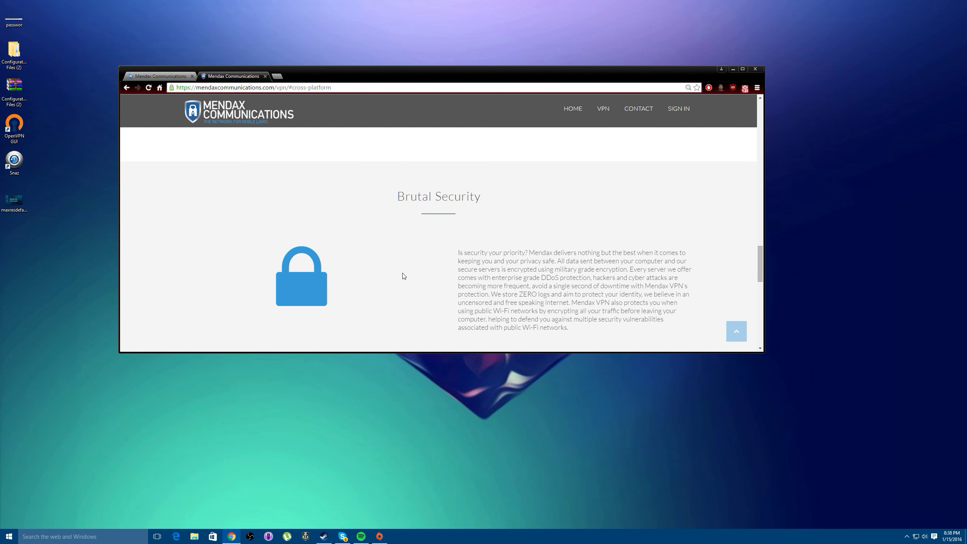
pyautogui.scroll(-3)
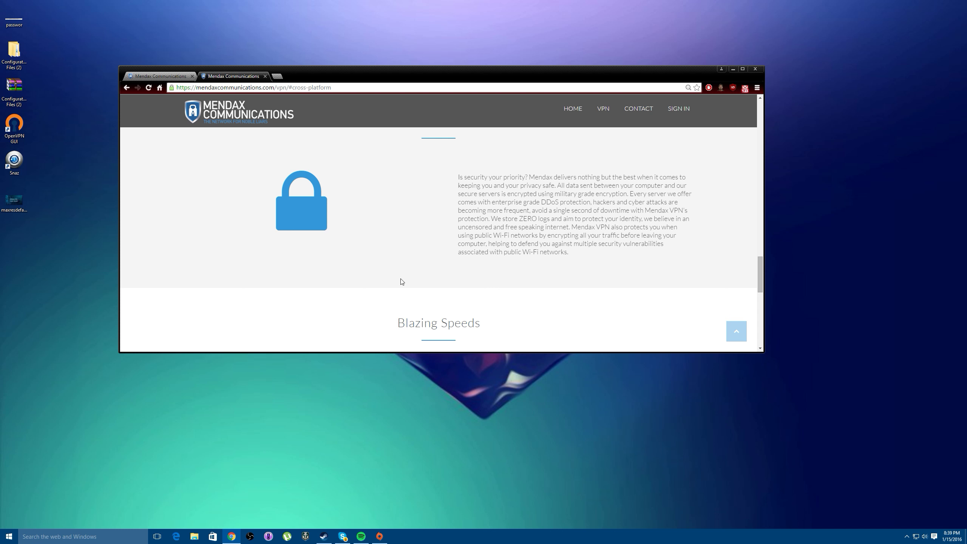
pyautogui.moveTo(416, 283)
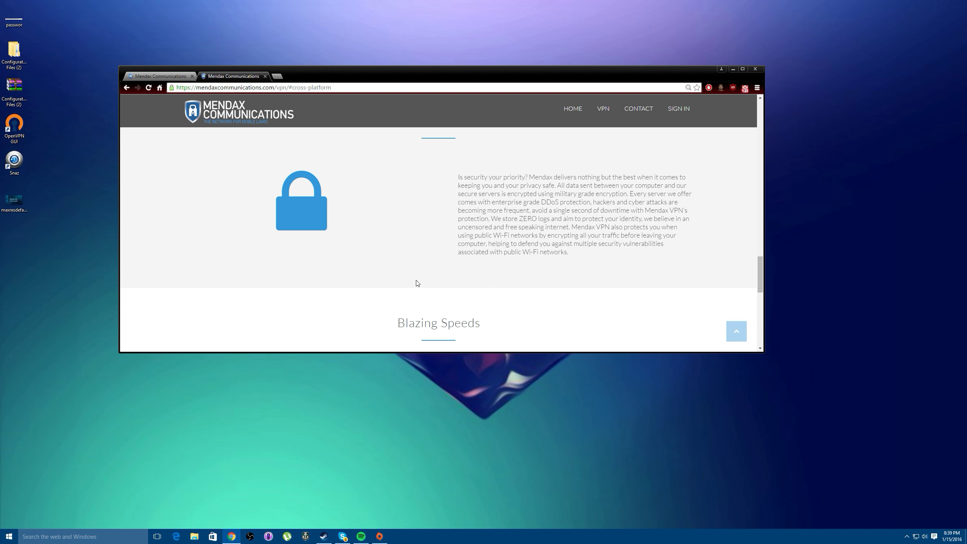
pyautogui.moveTo(425, 290)
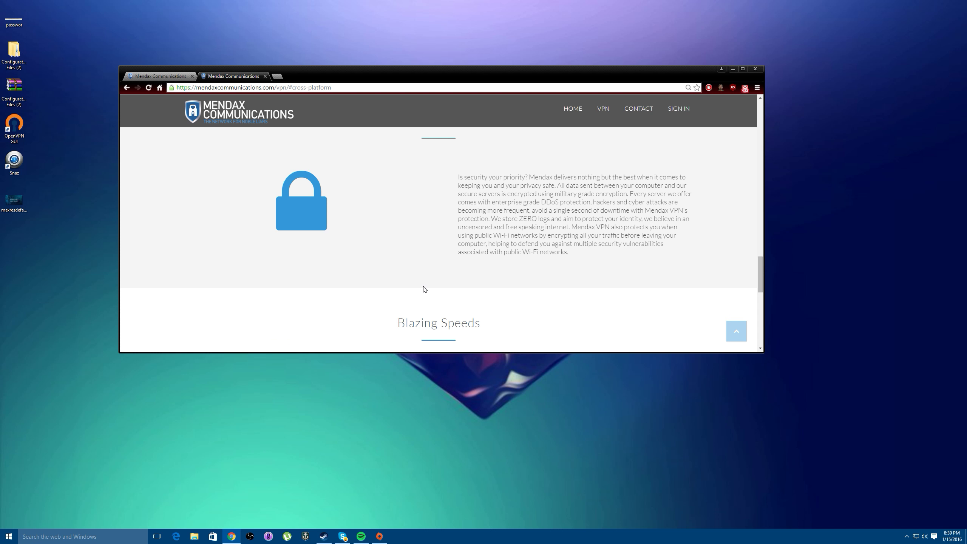
pyautogui.moveTo(423, 284)
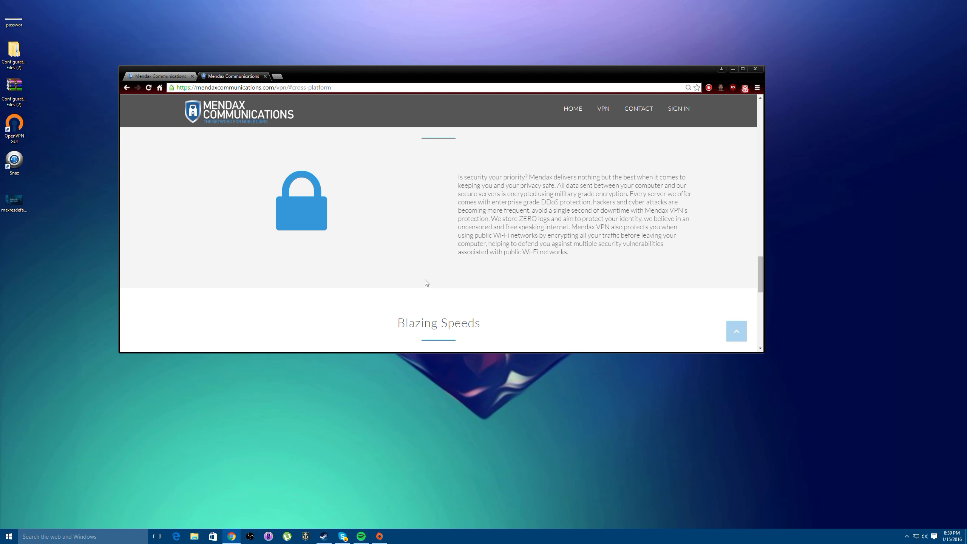
pyautogui.scroll(-3)
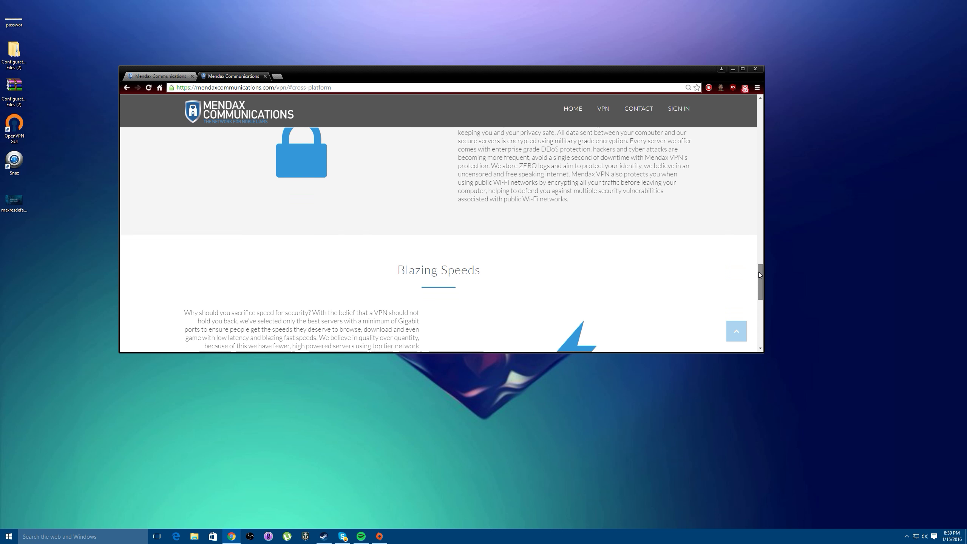
pyautogui.scroll(-3)
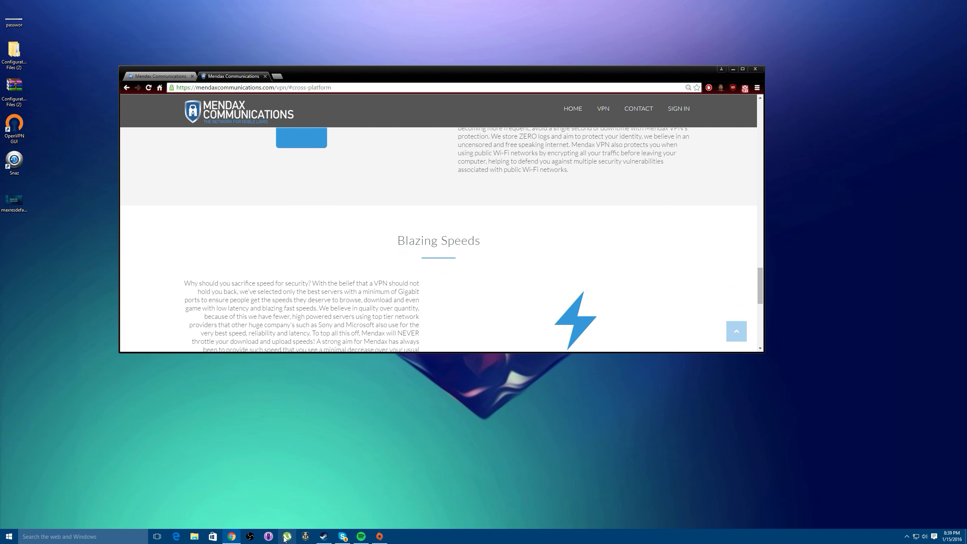
pyautogui.moveTo(287, 535)
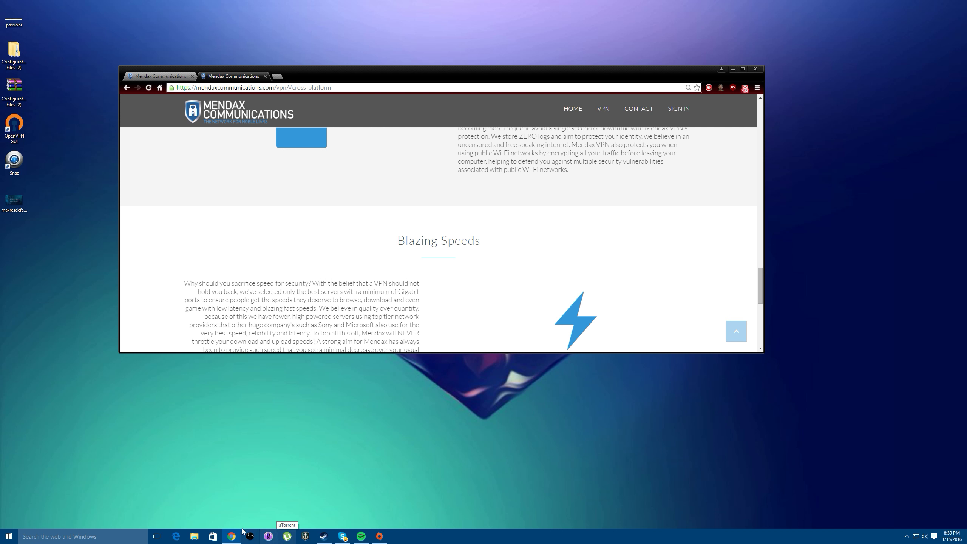
pyautogui.scroll(-3)
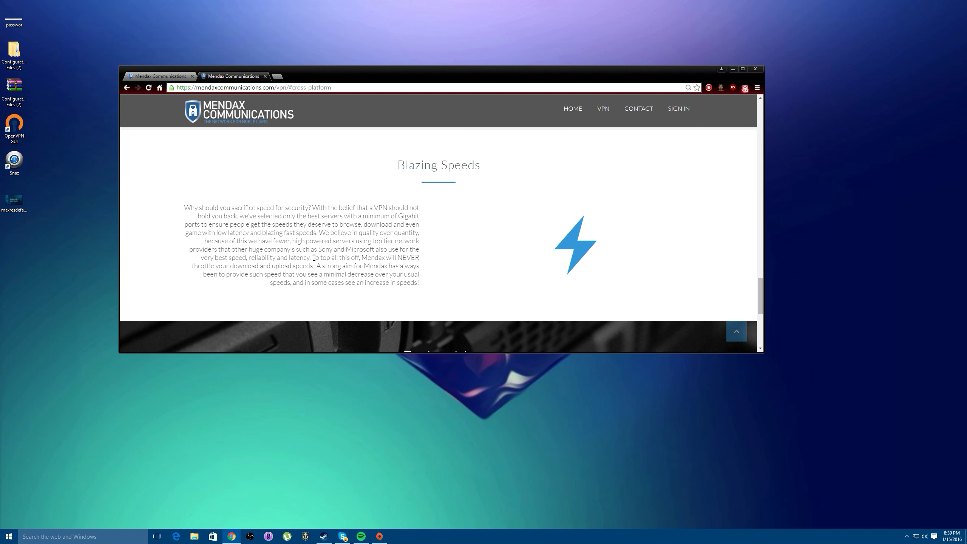
pyautogui.scroll(3)
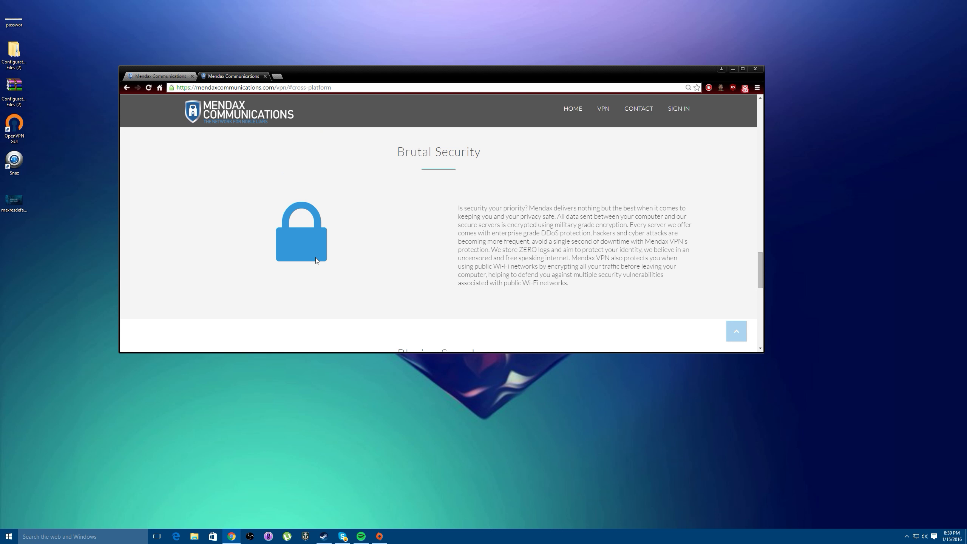
pyautogui.moveTo(571, 265)
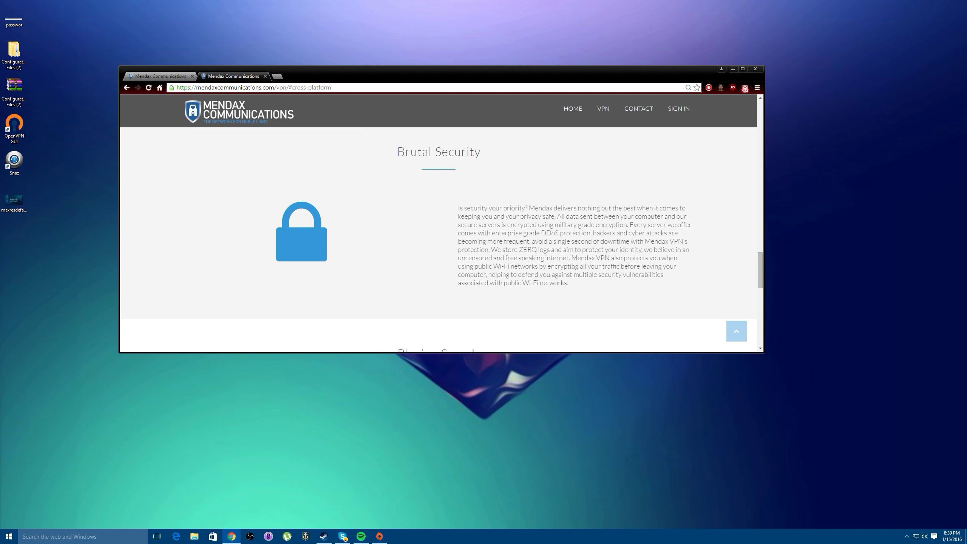
pyautogui.moveTo(549, 267)
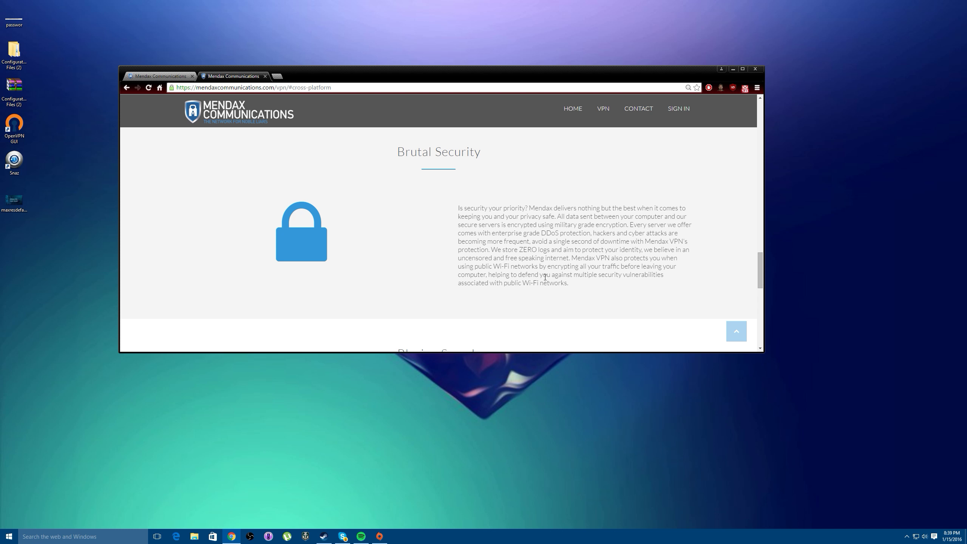
pyautogui.scroll(-3)
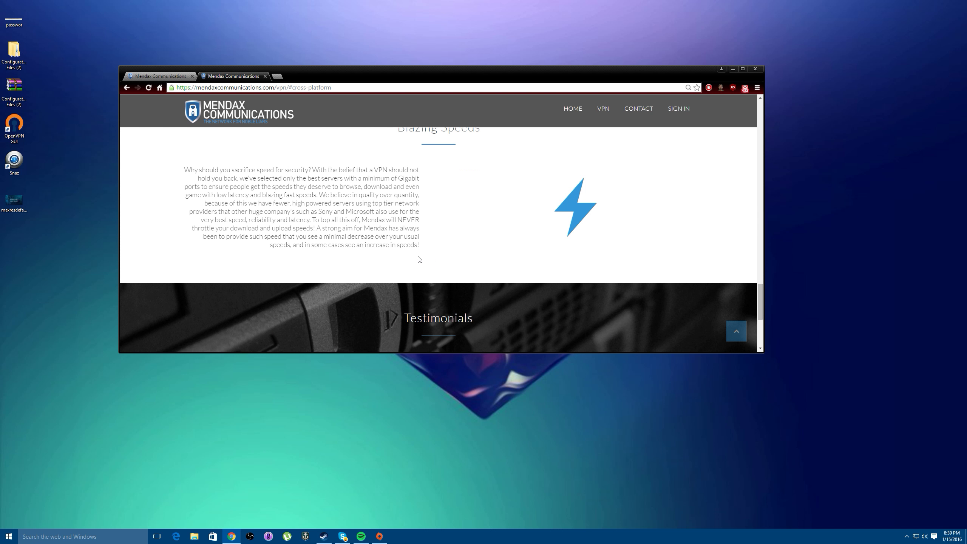
pyautogui.scroll(3)
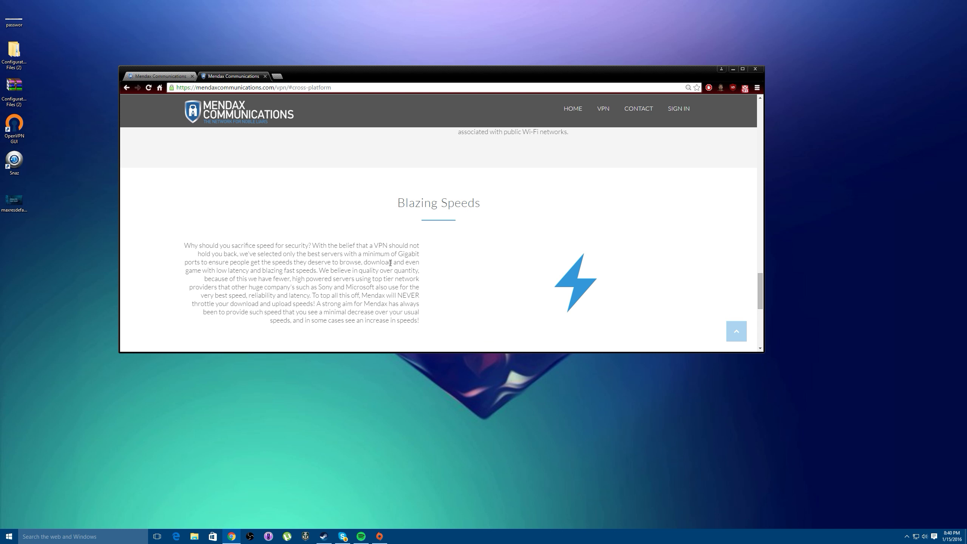
pyautogui.moveTo(371, 255)
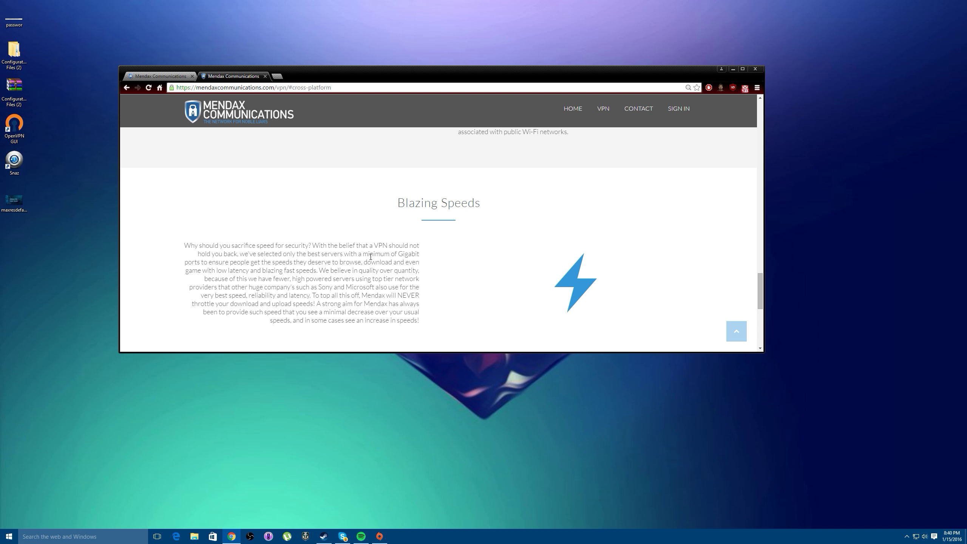
pyautogui.moveTo(328, 255)
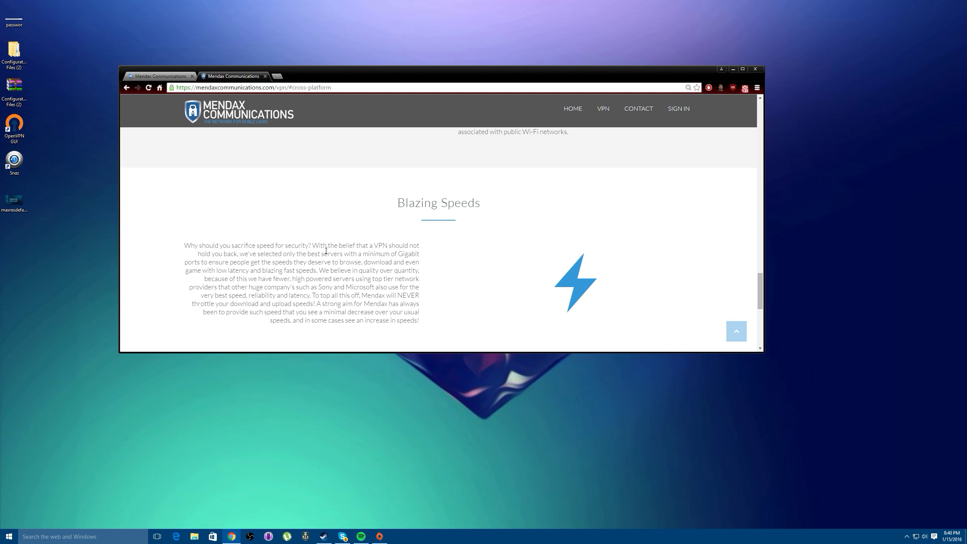
pyautogui.moveTo(328, 255)
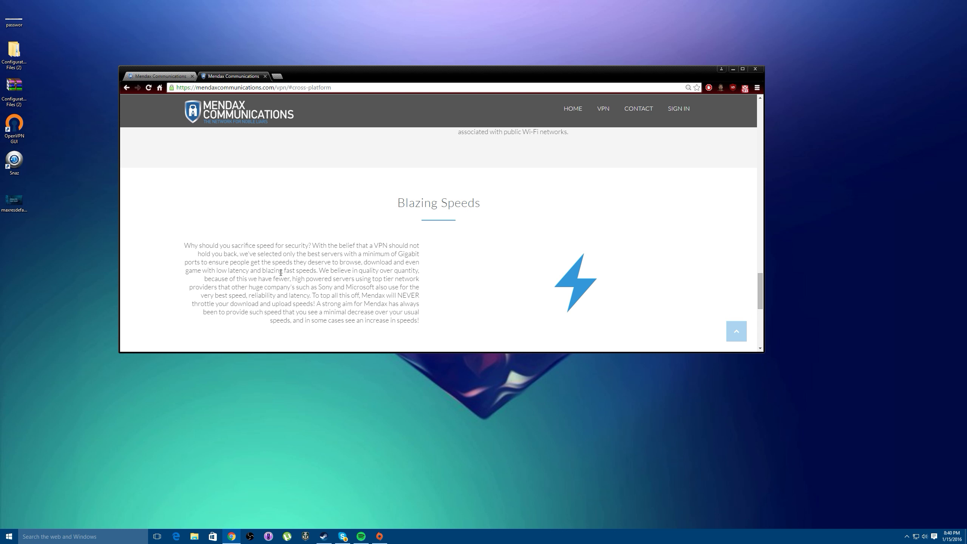
pyautogui.moveTo(286, 305)
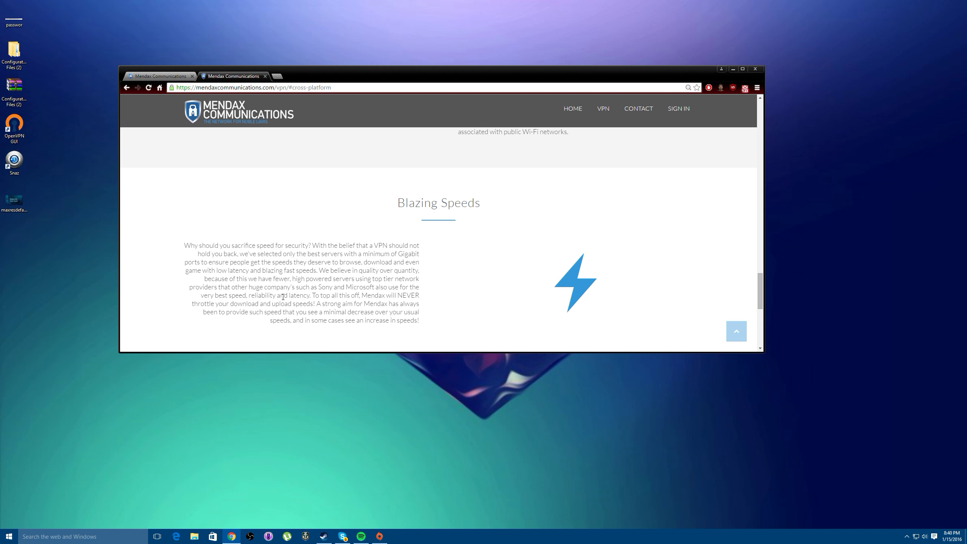
pyautogui.doubleClick(295, 296)
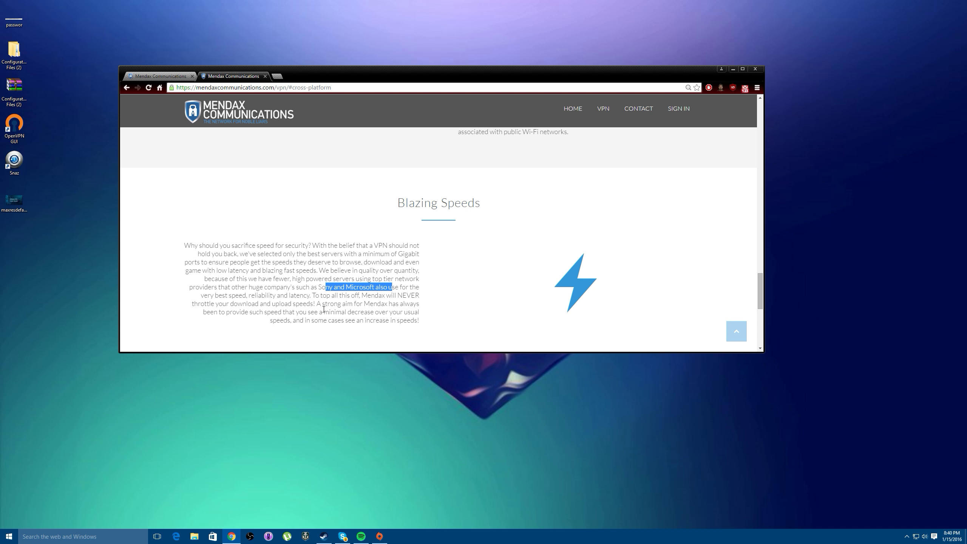
pyautogui.scroll(-3)
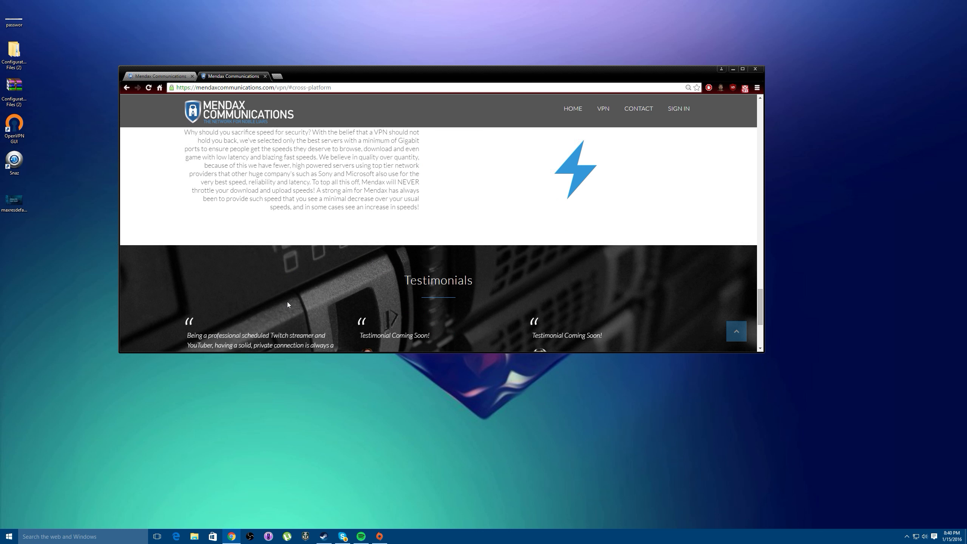
# Step: Peek at the Flexible VPN order page from the pricing section, then return to the three pricing cards
pyautogui.scroll(3)
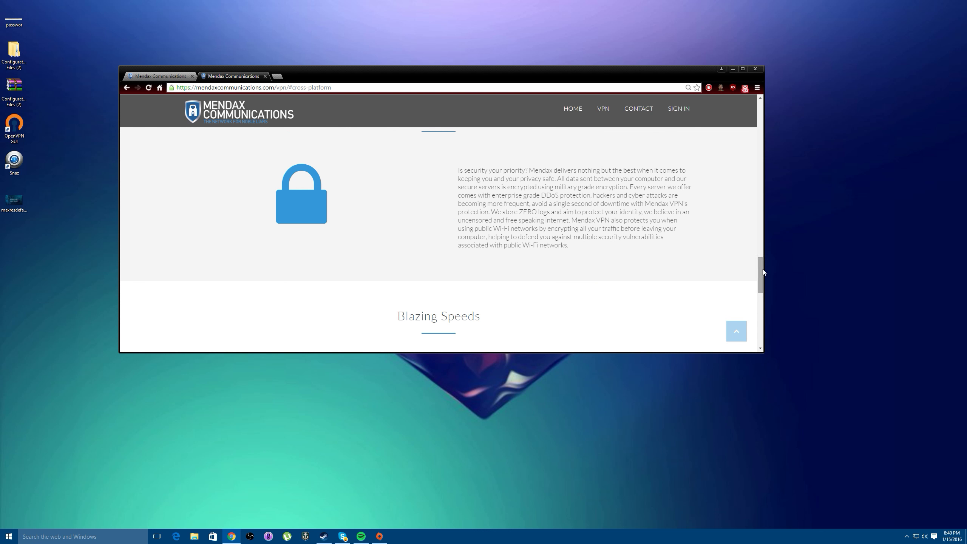
pyautogui.scroll(3)
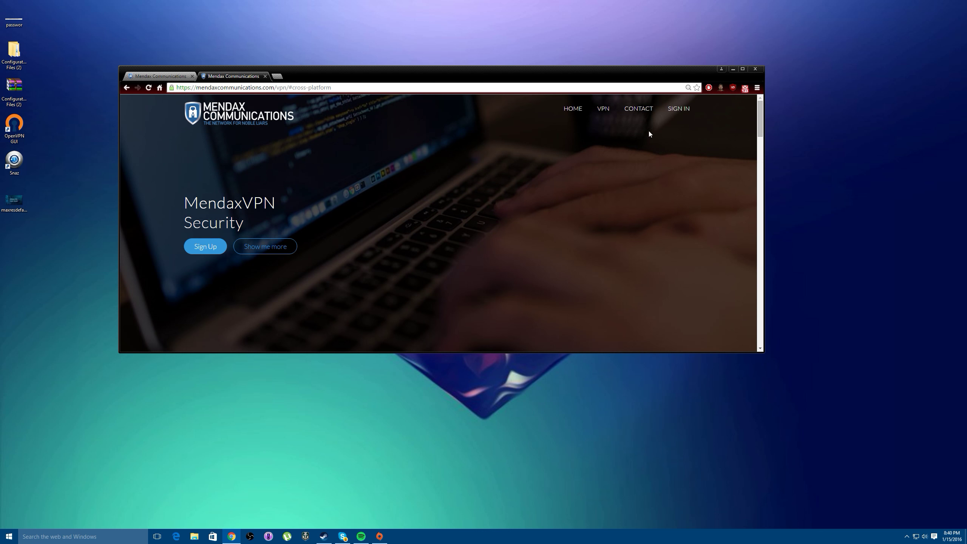
pyautogui.scroll(-3)
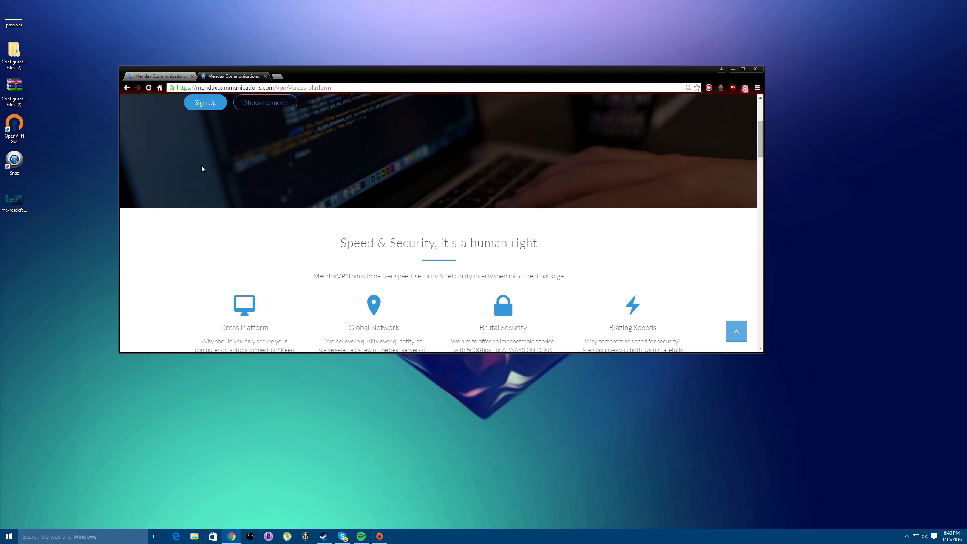
pyautogui.scroll(-3)
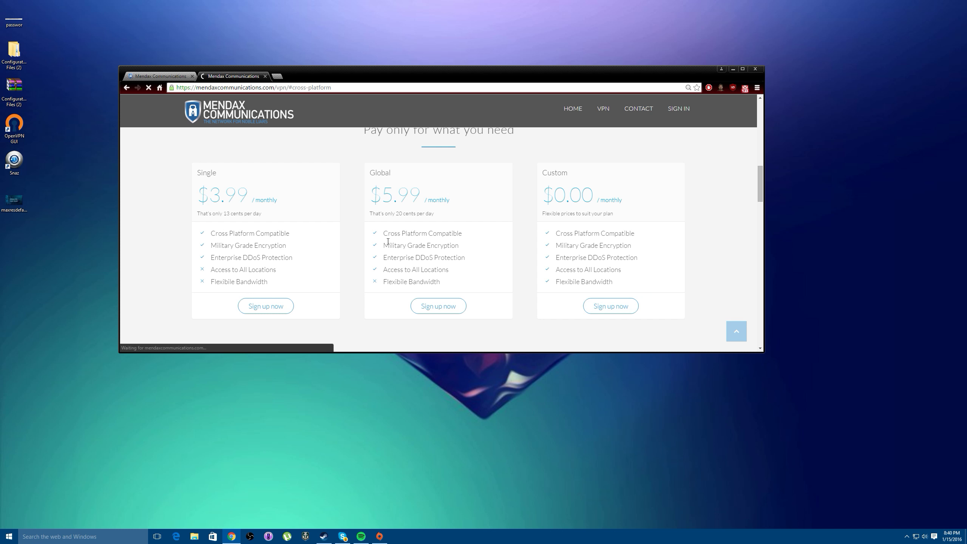
pyautogui.click(610, 306)
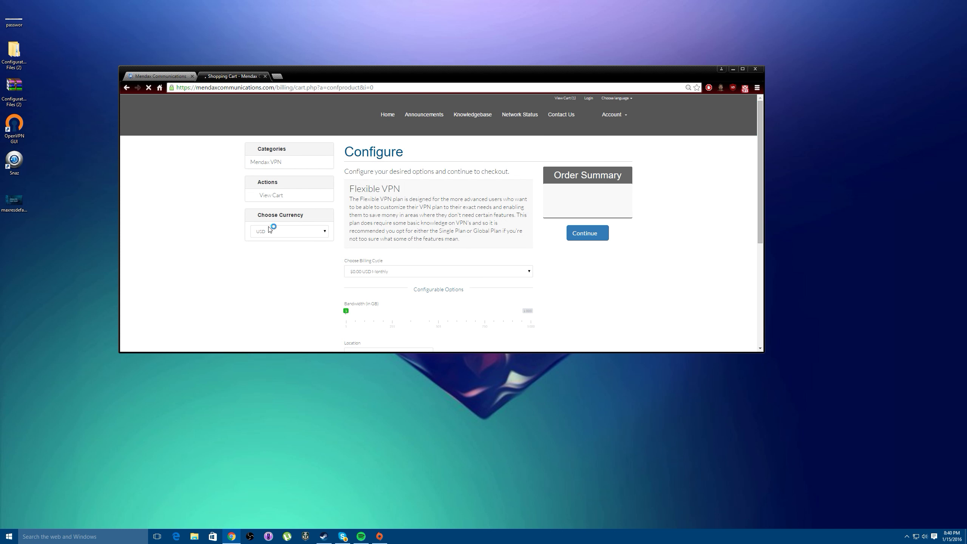
pyautogui.scroll(-3)
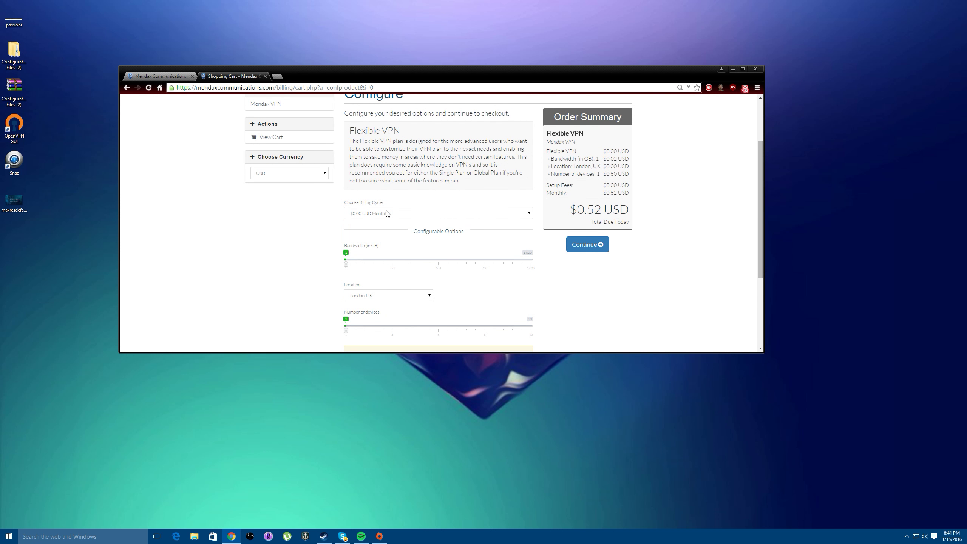
pyautogui.scroll(3)
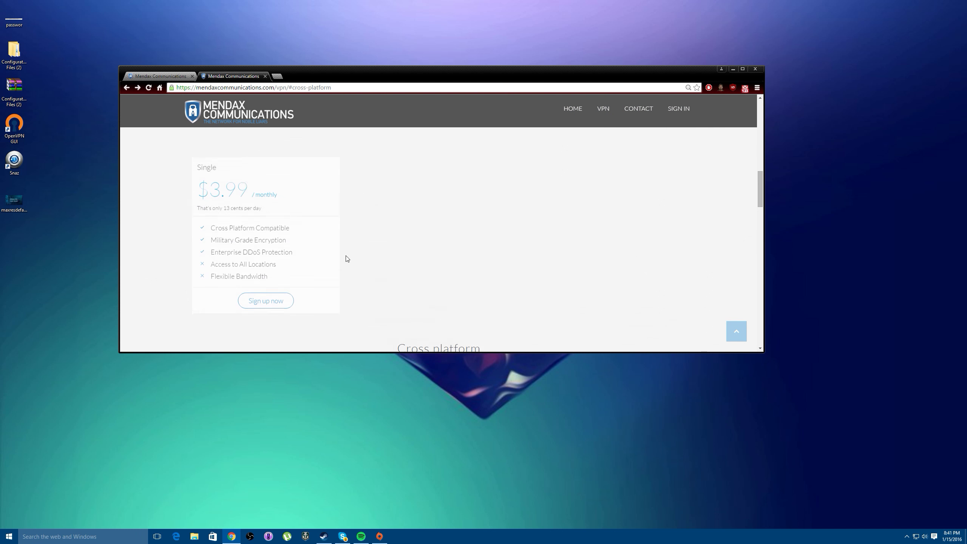
pyautogui.scroll(3)
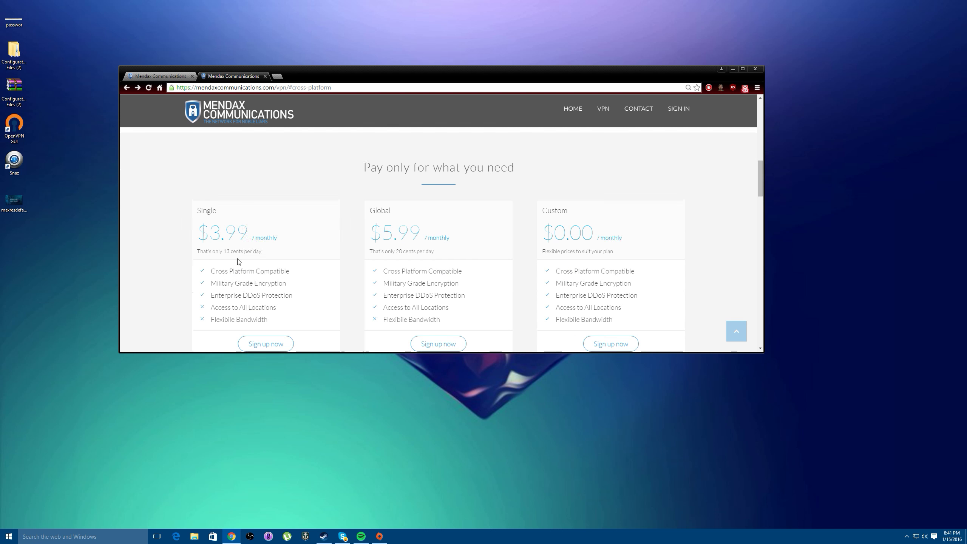
pyautogui.scroll(-3)
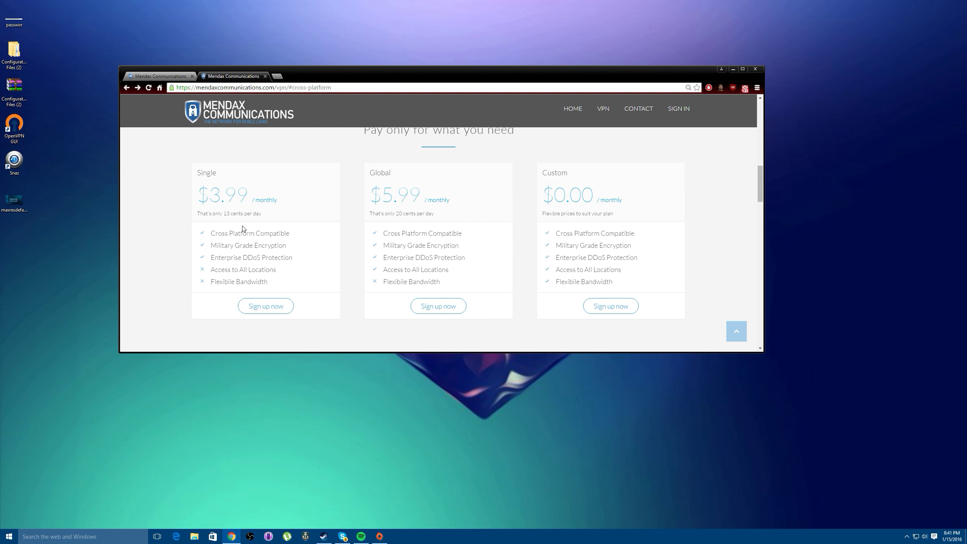
pyautogui.moveTo(219, 233)
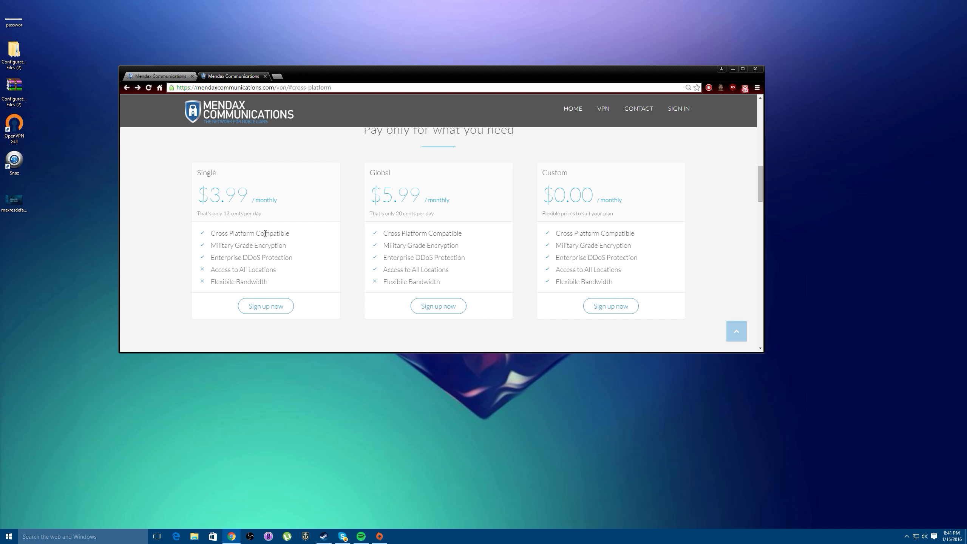
pyautogui.moveTo(263, 240)
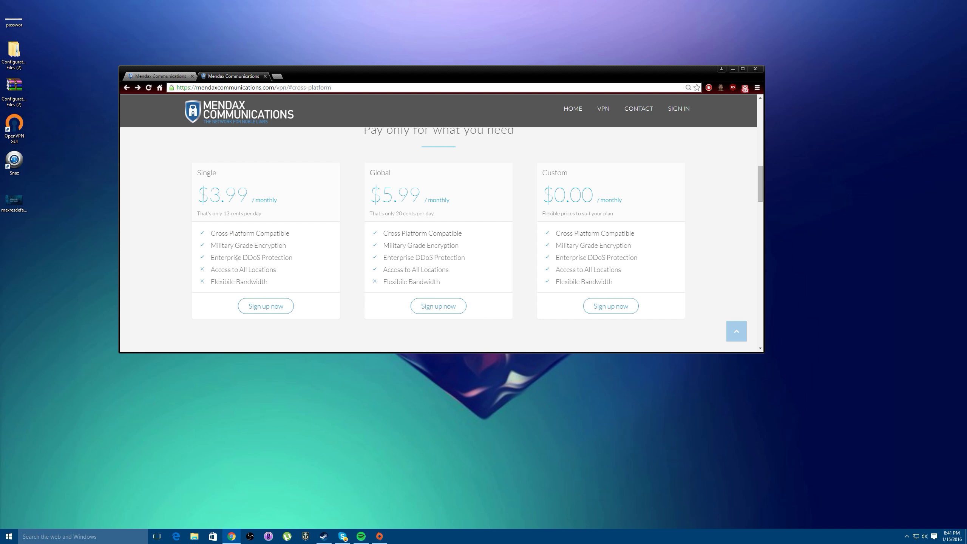
pyautogui.moveTo(229, 265)
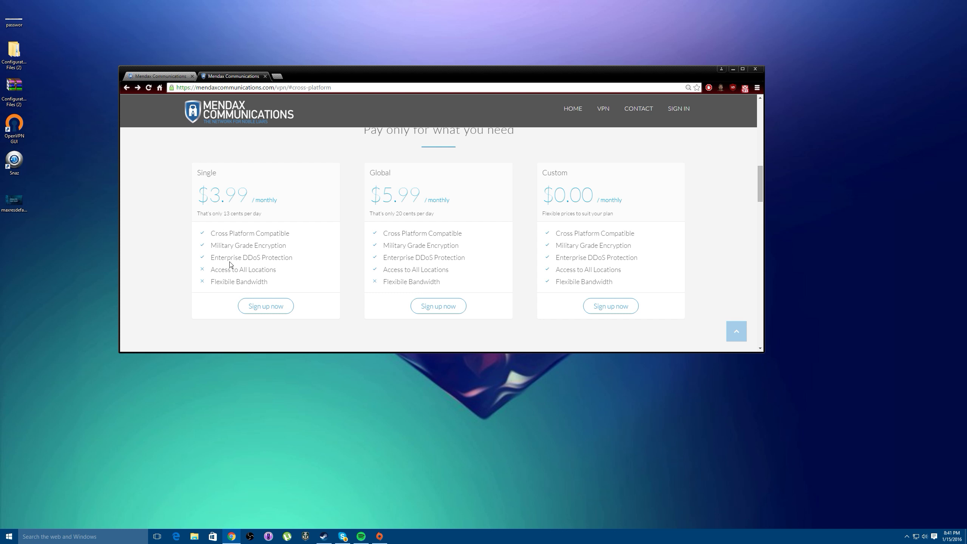
pyautogui.moveTo(228, 260)
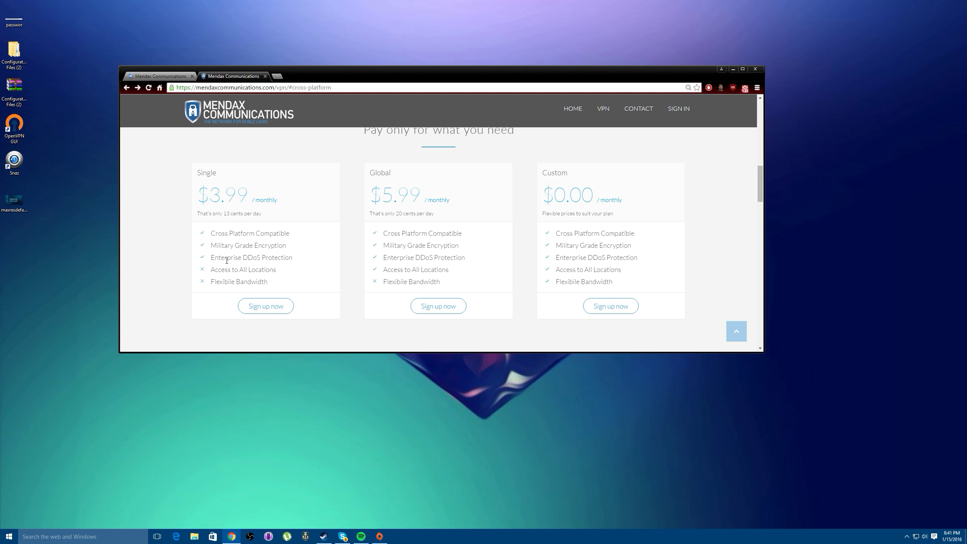
pyautogui.moveTo(243, 253)
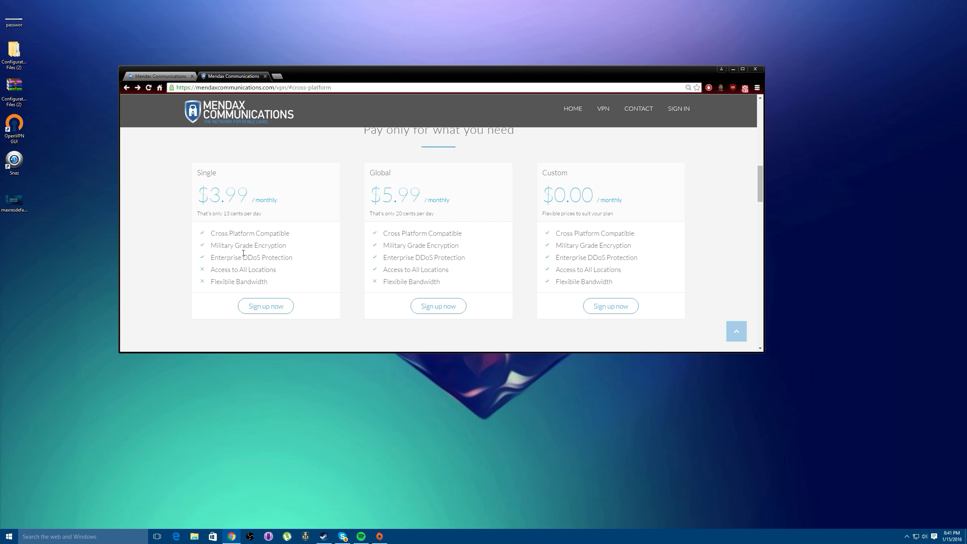
pyautogui.moveTo(162, 187)
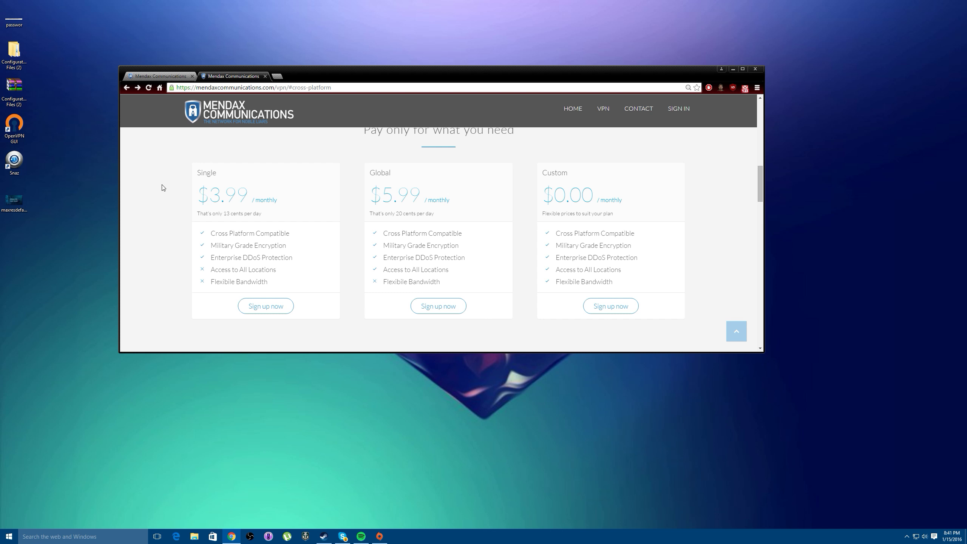
pyautogui.moveTo(154, 280)
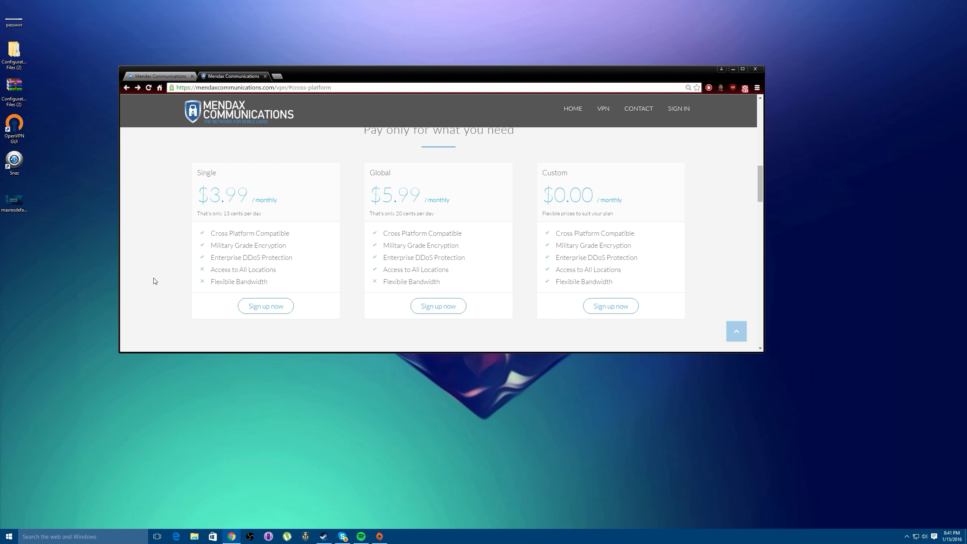
pyautogui.moveTo(168, 246)
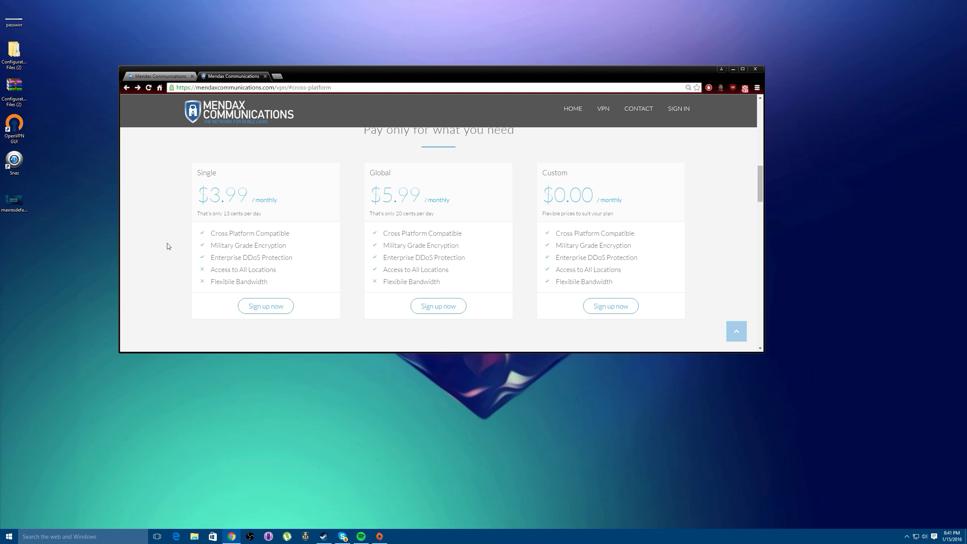
pyautogui.moveTo(256, 267)
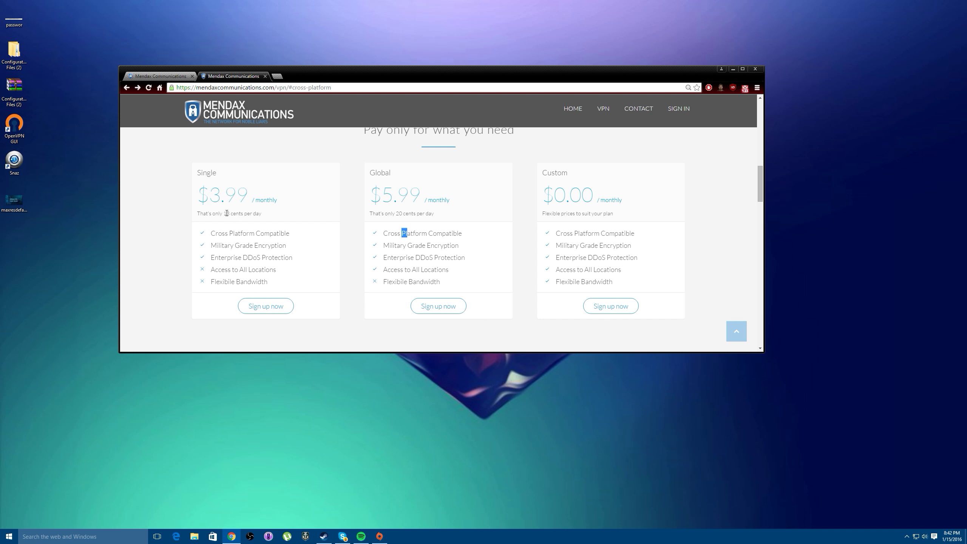
# Step: Sign up for the Single plan and choose NYC, USA as the server location
pyautogui.click(265, 306)
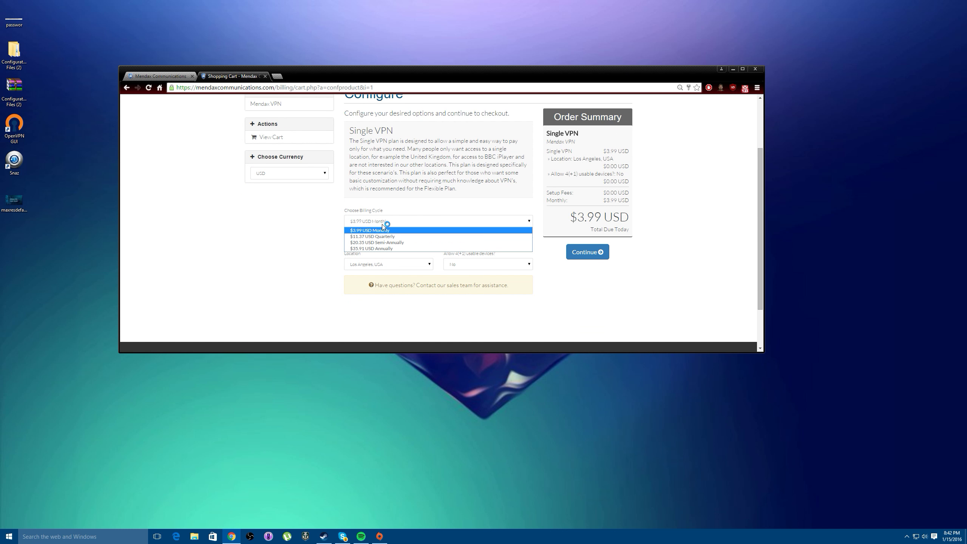
pyautogui.click(388, 263)
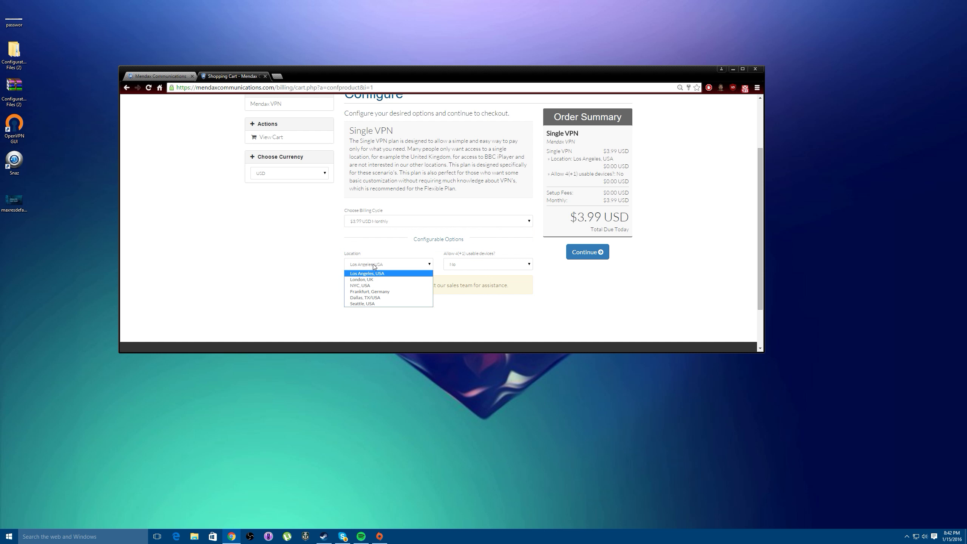
pyautogui.click(360, 286)
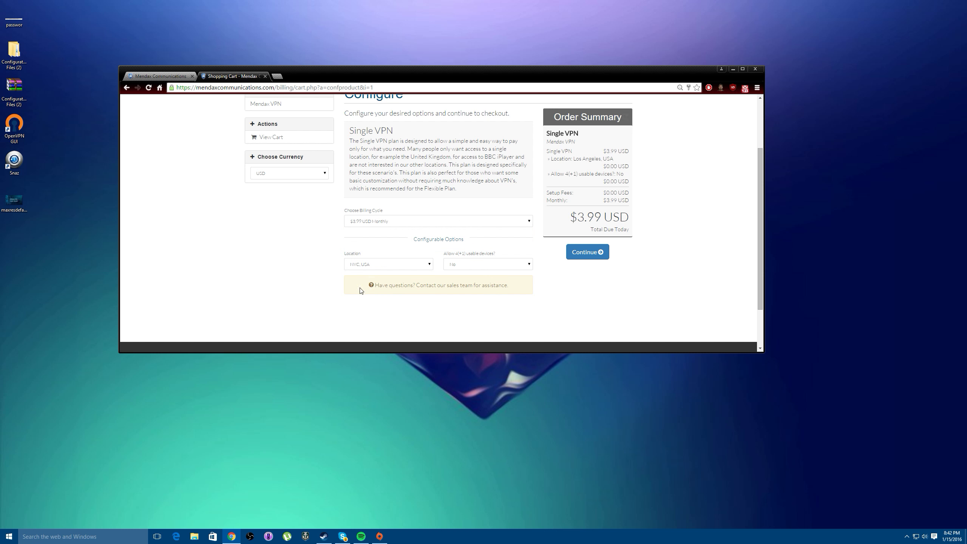
pyautogui.click(388, 264)
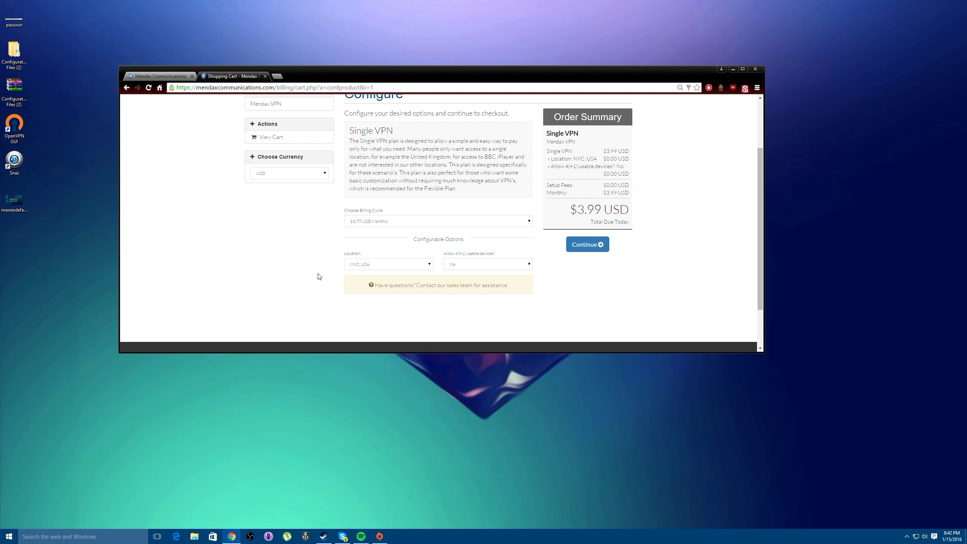
# Step: Recheck the Location choices repeatedly, keeping NYC, USA selected
pyautogui.click(387, 263)
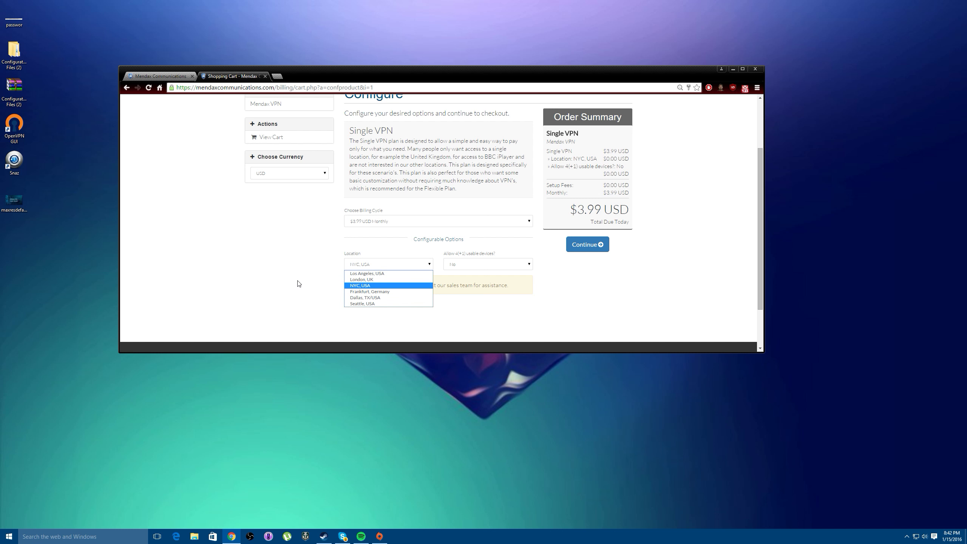
pyautogui.moveTo(362, 280)
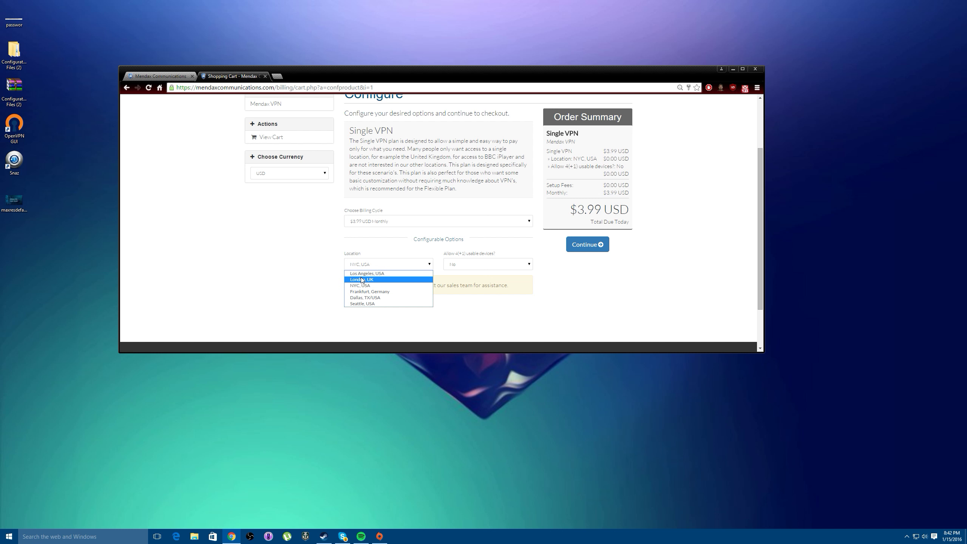
pyautogui.moveTo(361, 281)
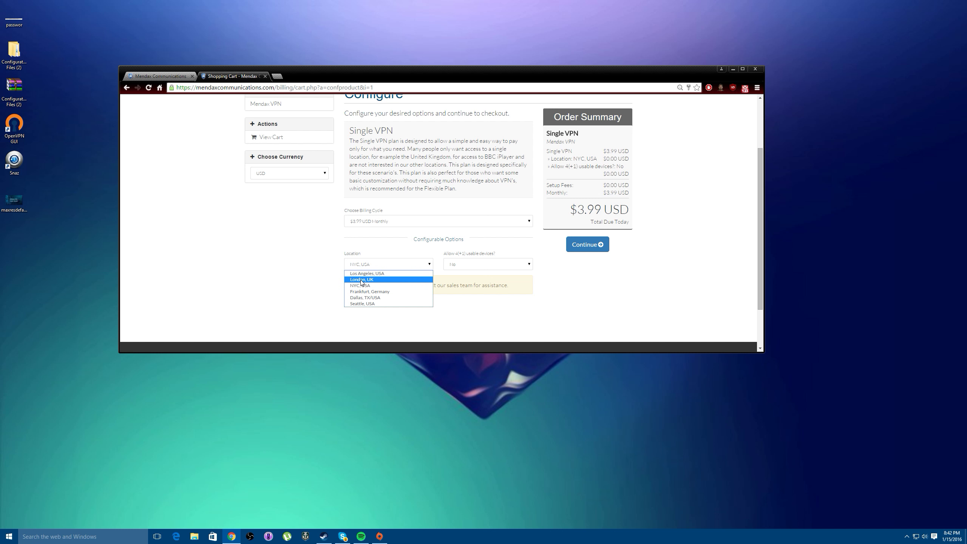
pyautogui.moveTo(370, 291)
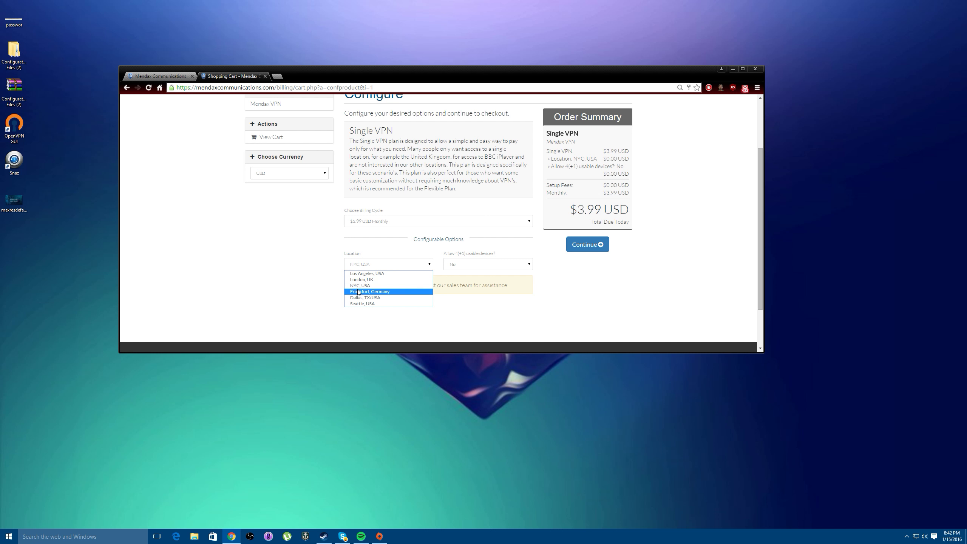
pyautogui.moveTo(361, 286)
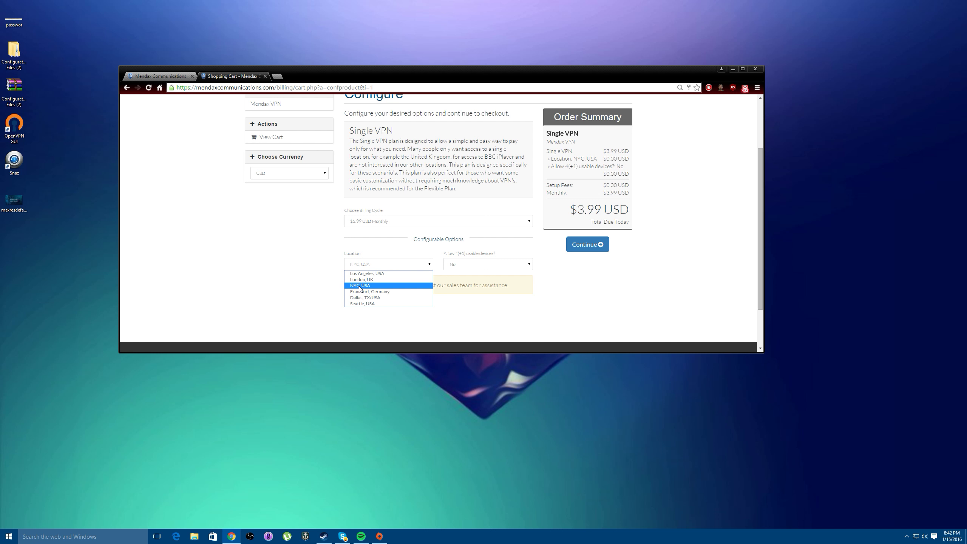
pyautogui.click(360, 286)
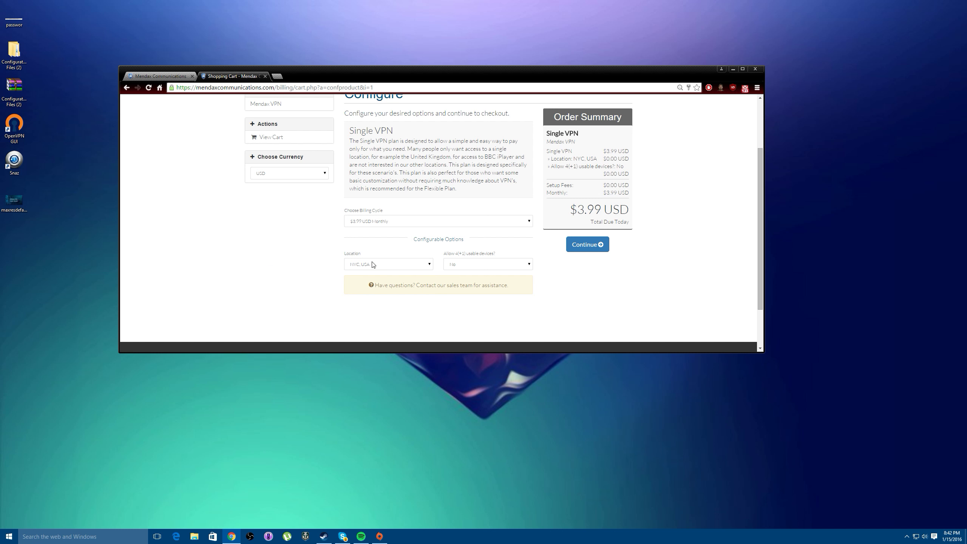
pyautogui.click(387, 264)
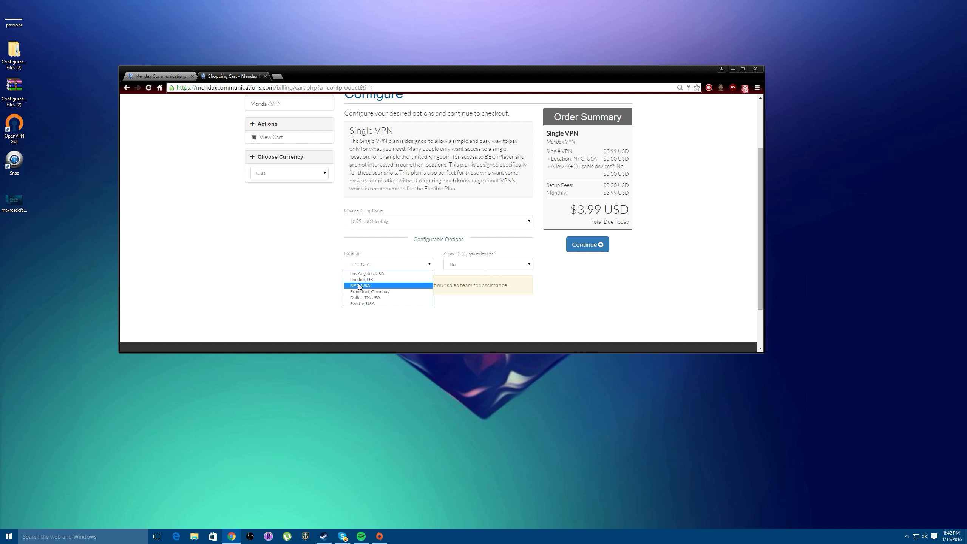
pyautogui.click(387, 285)
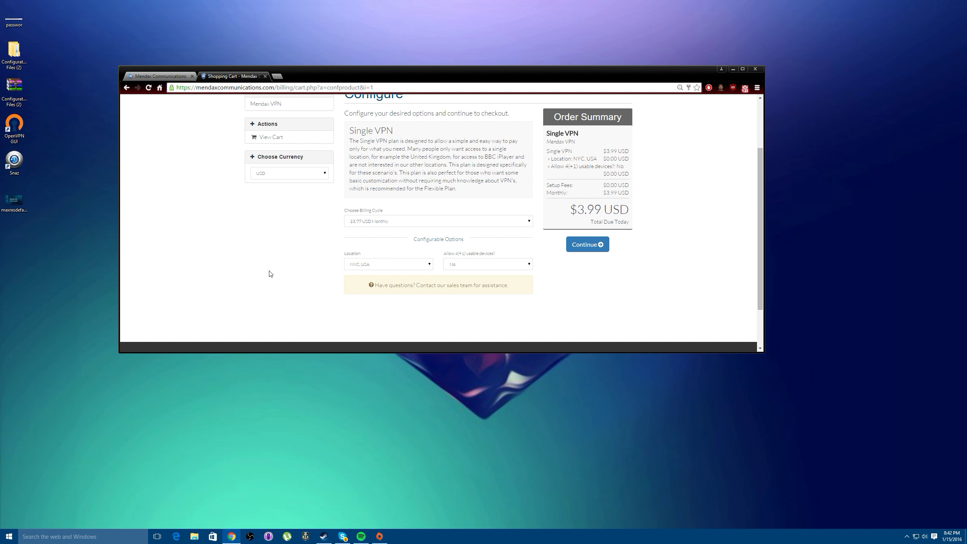
pyautogui.moveTo(246, 271)
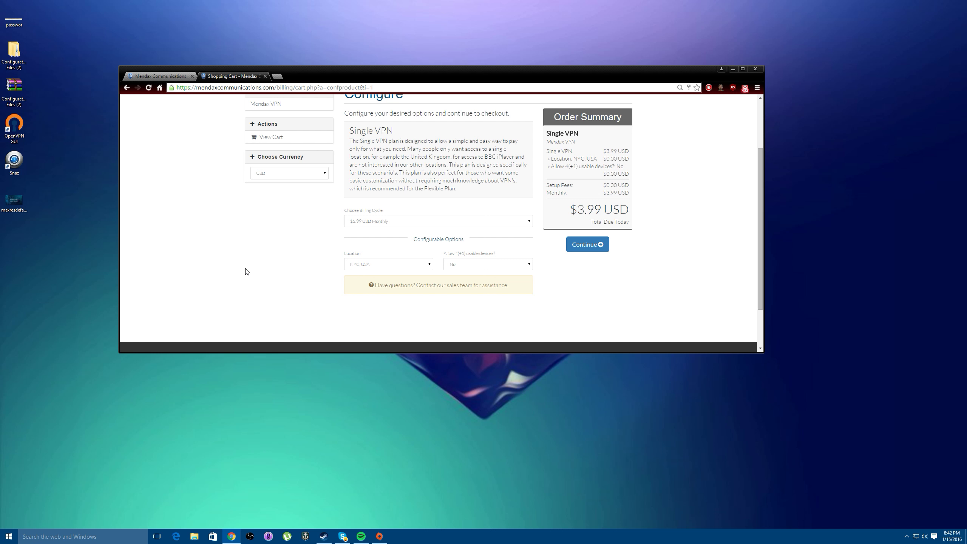
pyautogui.click(388, 263)
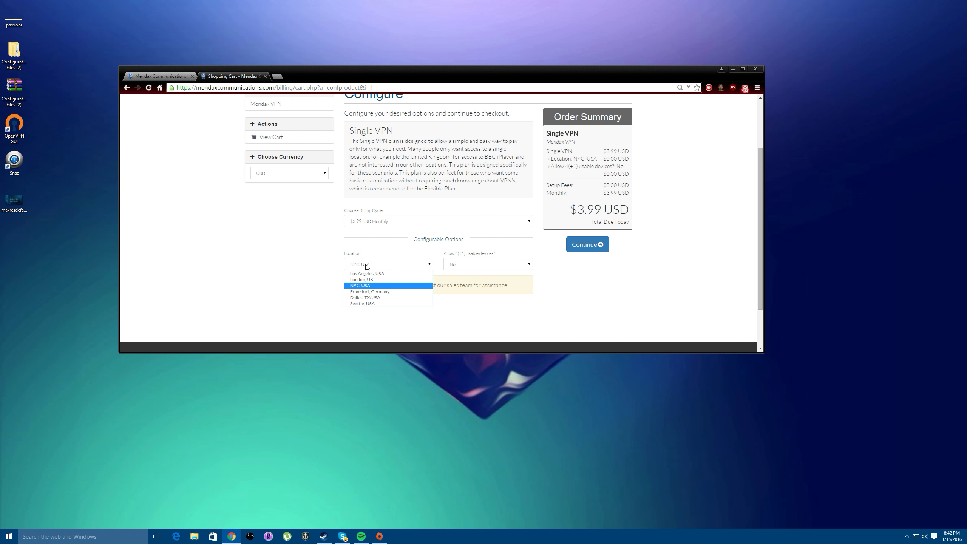
pyautogui.moveTo(369, 291)
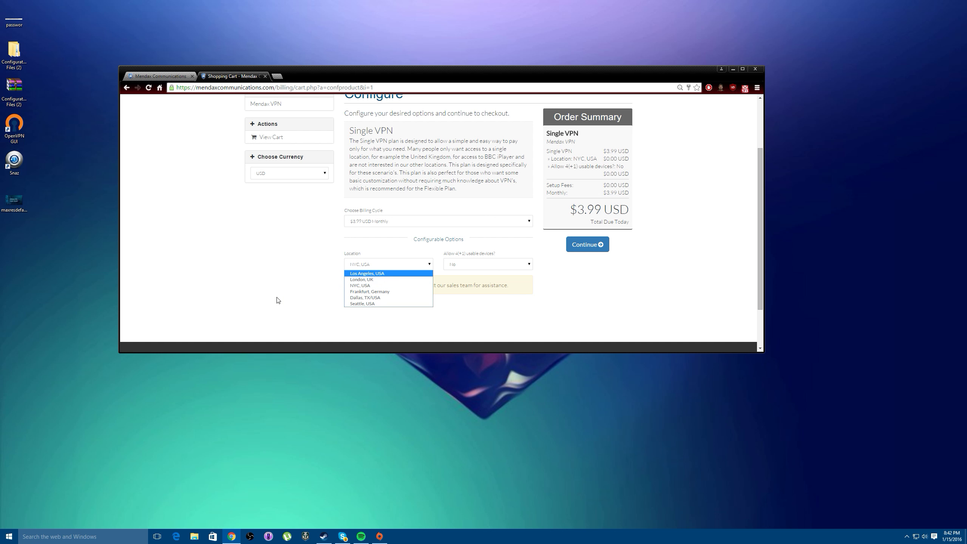
pyautogui.moveTo(362, 284)
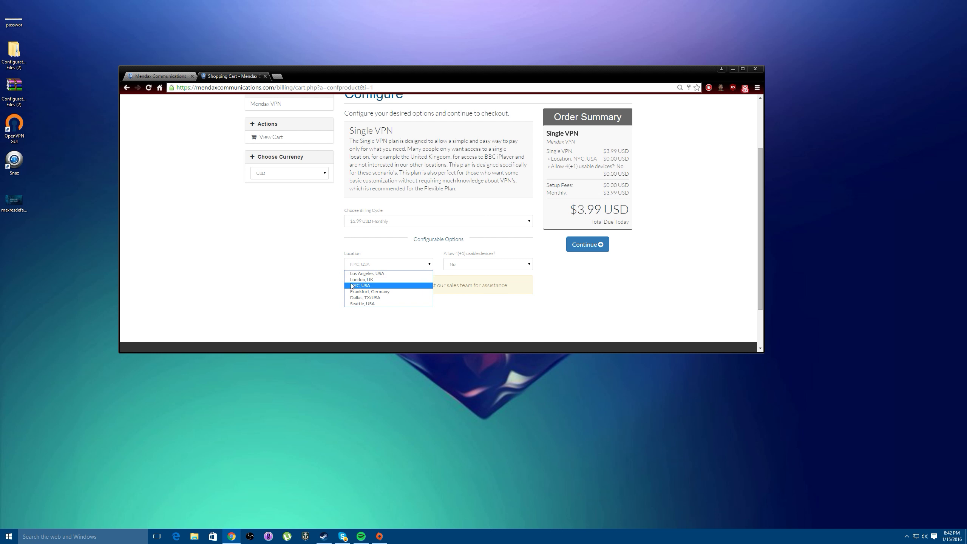
# Step: Choose 'Yes $2.00 USD' for Allow 4(+1) usable devices, confirming the $5.99 total in the Order Summary
pyautogui.click(488, 263)
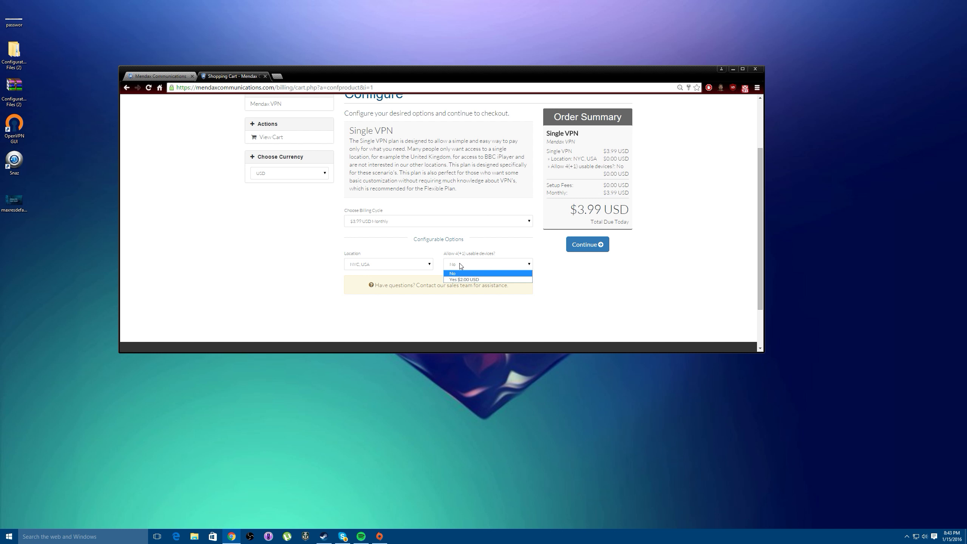
pyautogui.moveTo(463, 265)
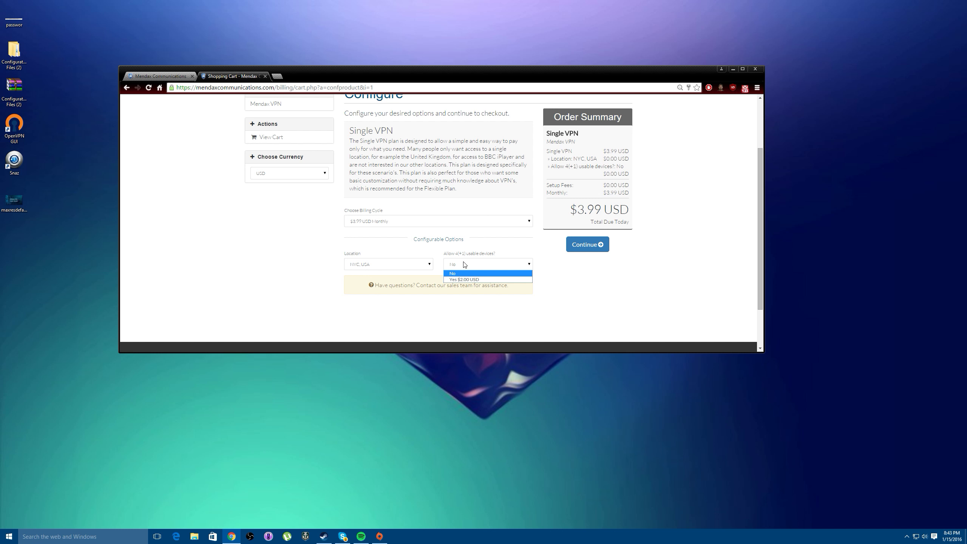
pyautogui.moveTo(468, 280)
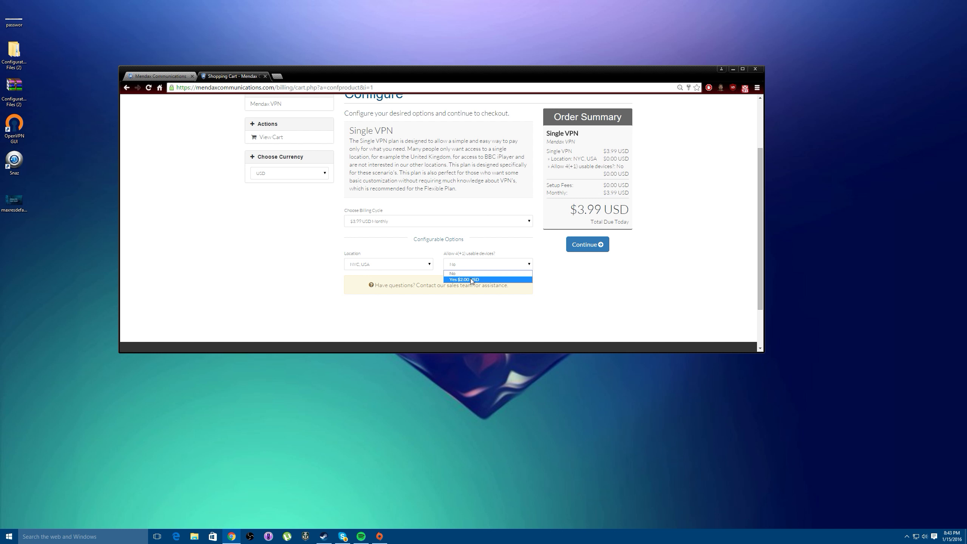
pyautogui.click(488, 279)
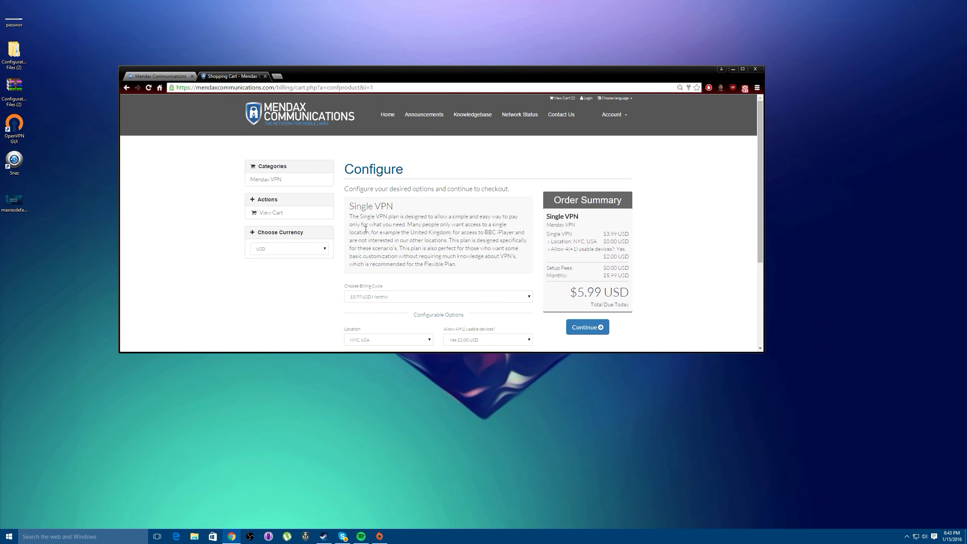
pyautogui.scroll(-3)
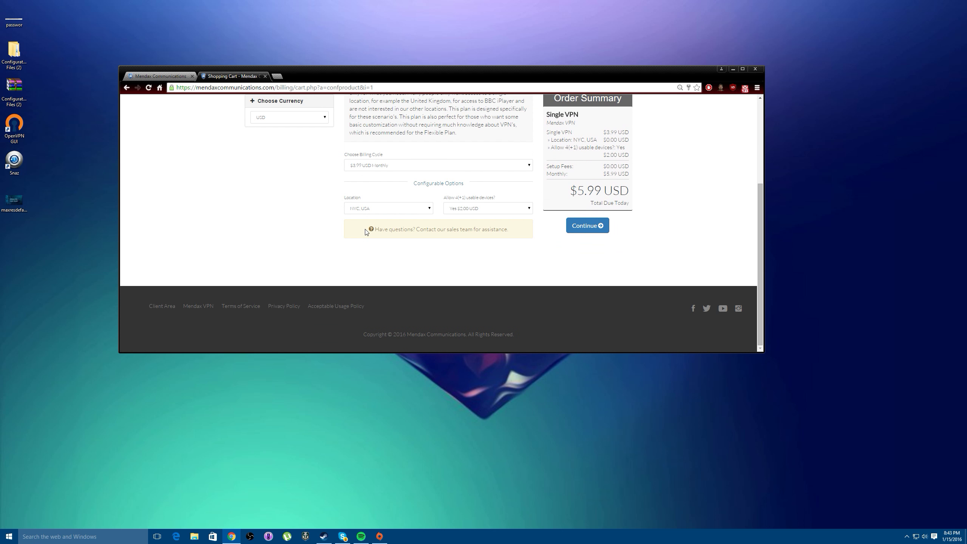
pyautogui.scroll(3)
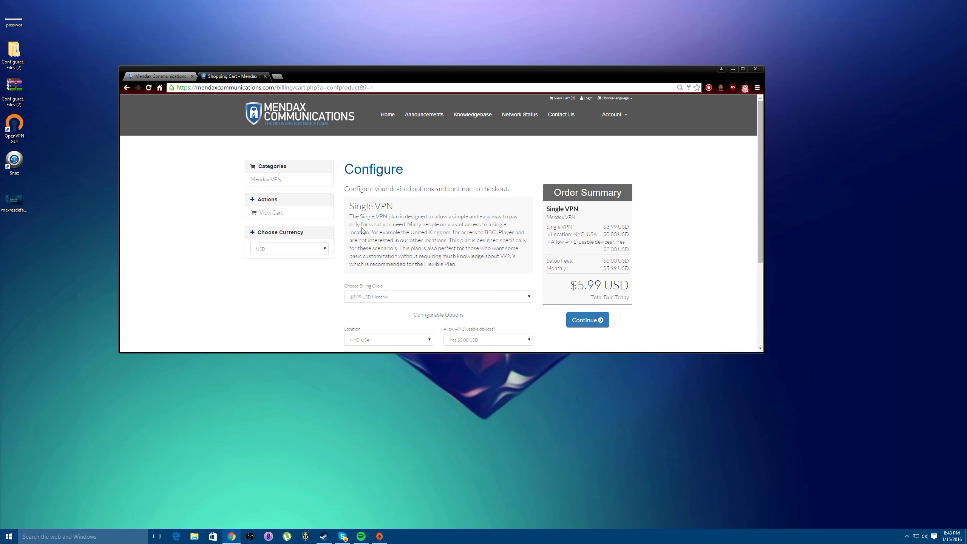
pyautogui.moveTo(374, 215)
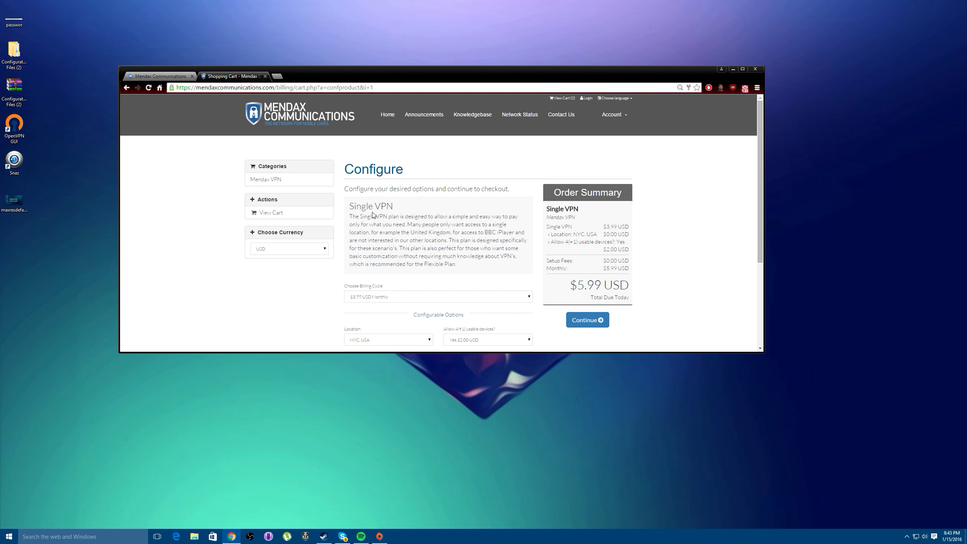
pyautogui.moveTo(466, 267)
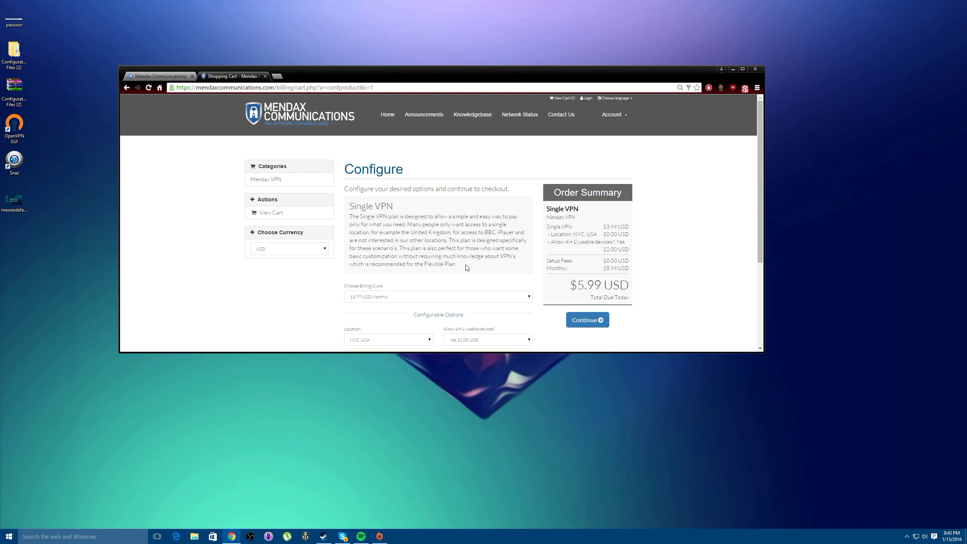
pyautogui.scroll(-3)
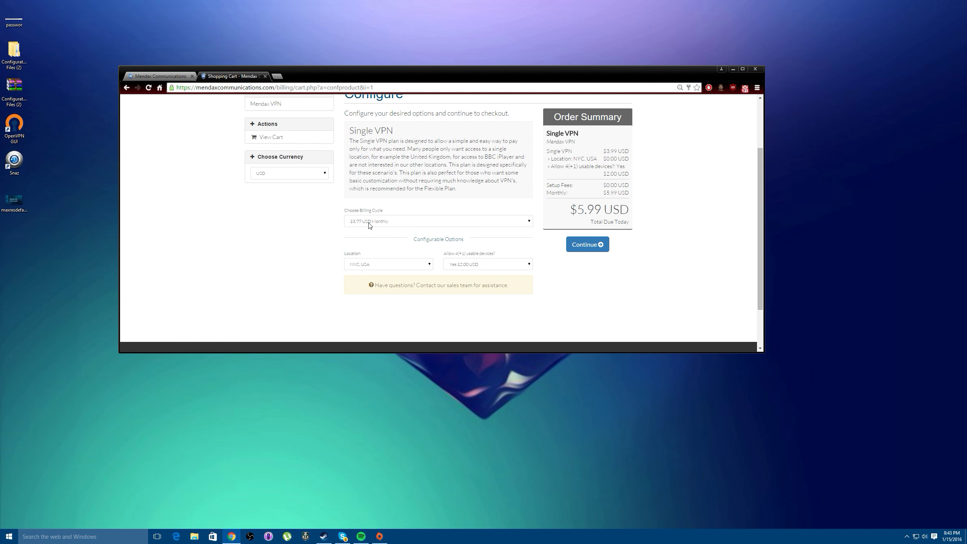
pyautogui.click(438, 221)
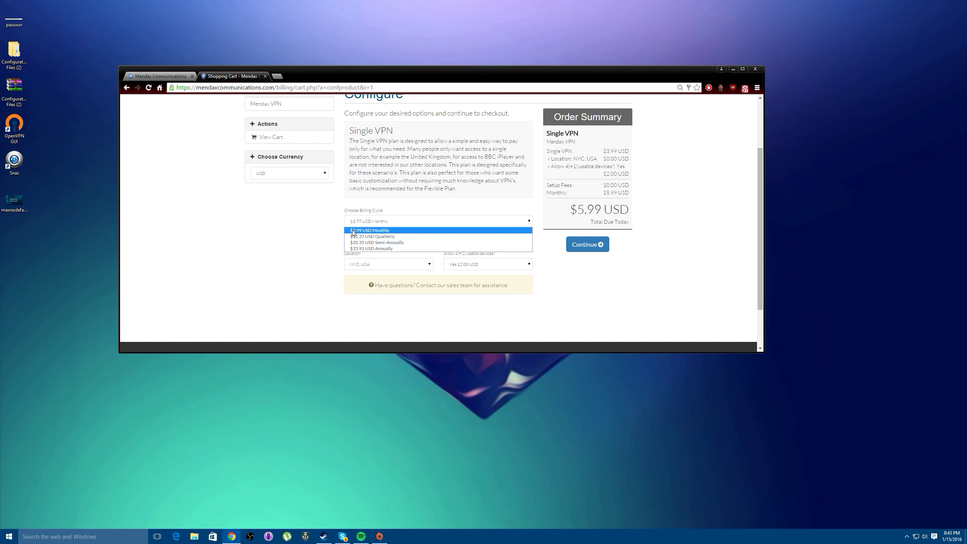
pyautogui.moveTo(370, 248)
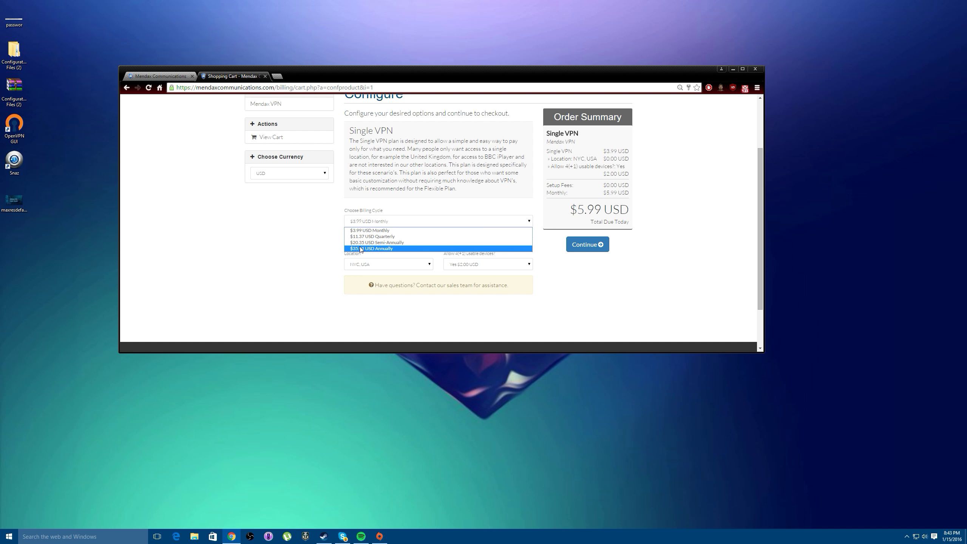
pyautogui.click(373, 249)
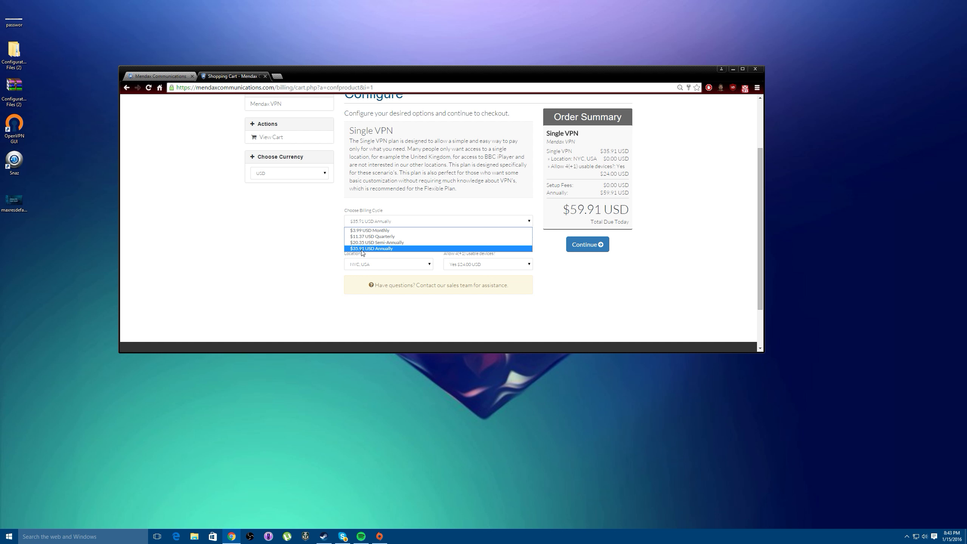
pyautogui.click(371, 250)
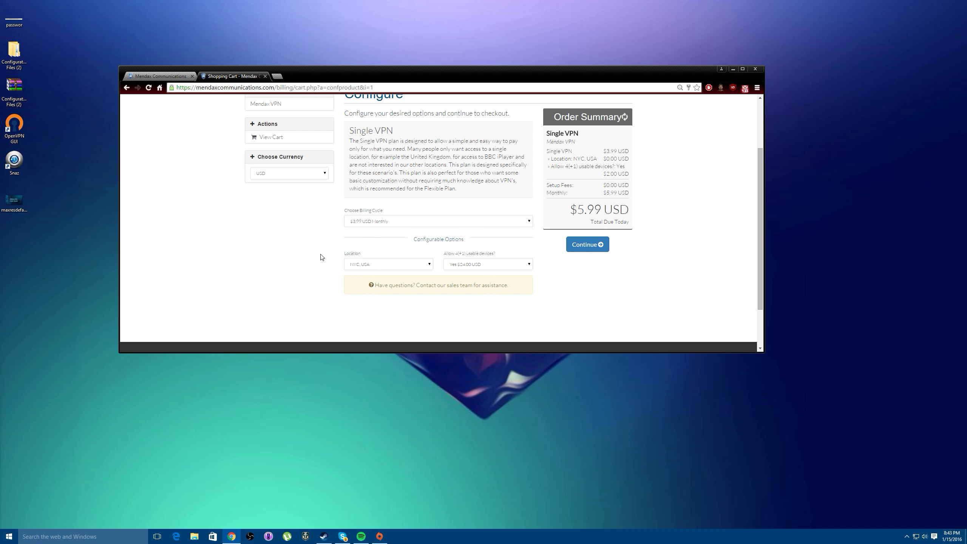
pyautogui.scroll(-3)
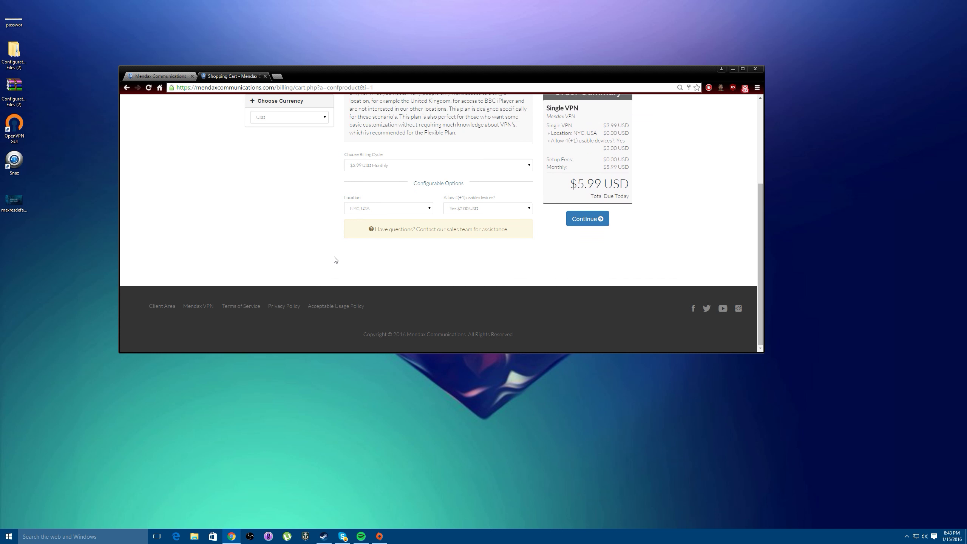
pyautogui.scroll(3)
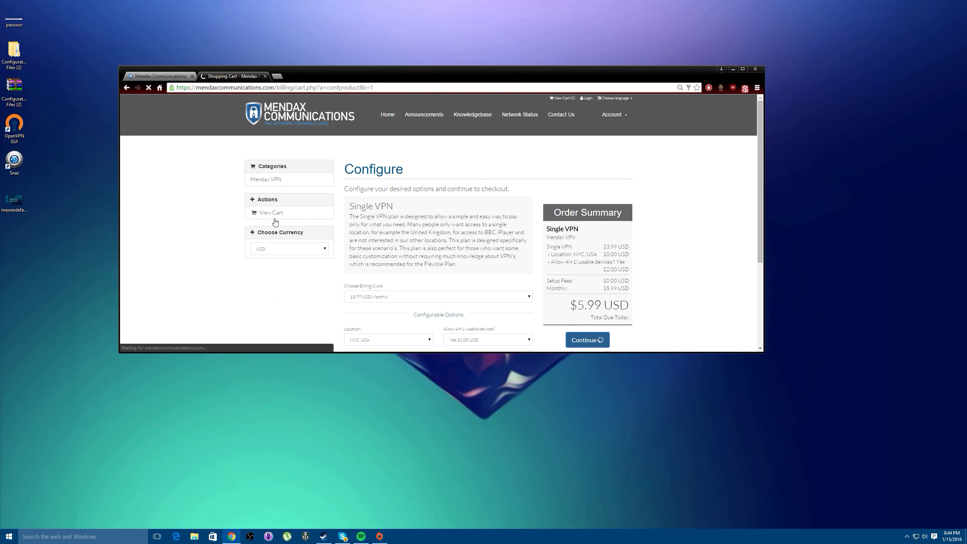
# Step: Return to the pricing plans, start a Global plan sign-up to see its options, then head back
pyautogui.click(126, 87)
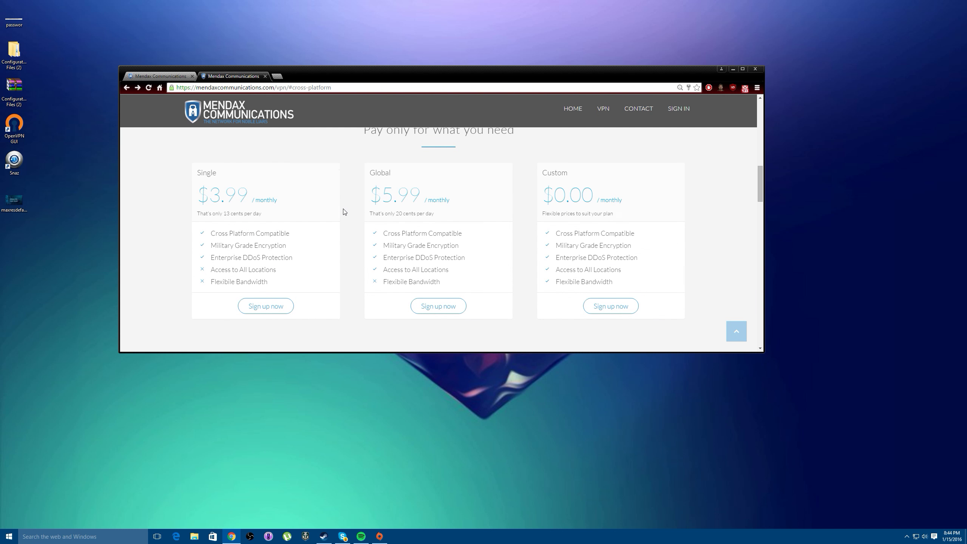
pyautogui.click(266, 306)
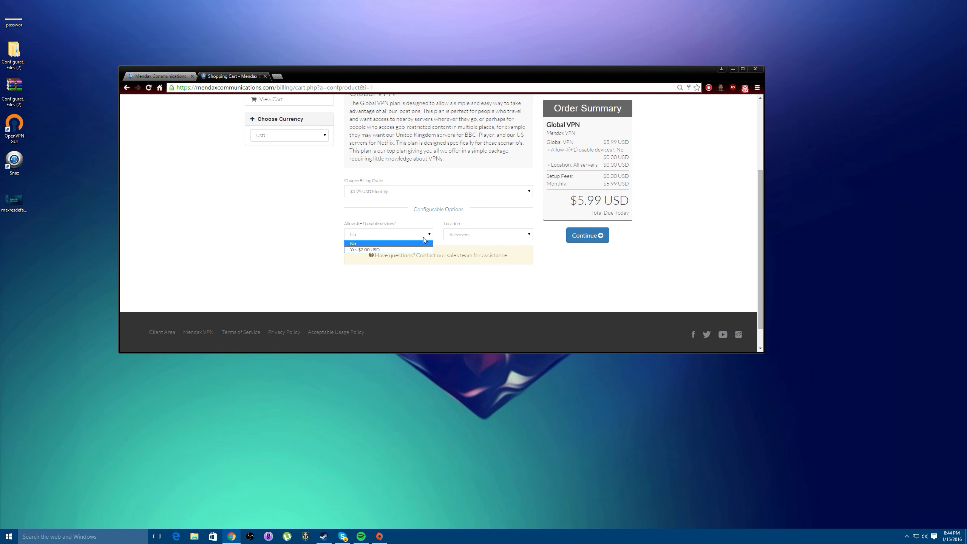
pyautogui.scroll(3)
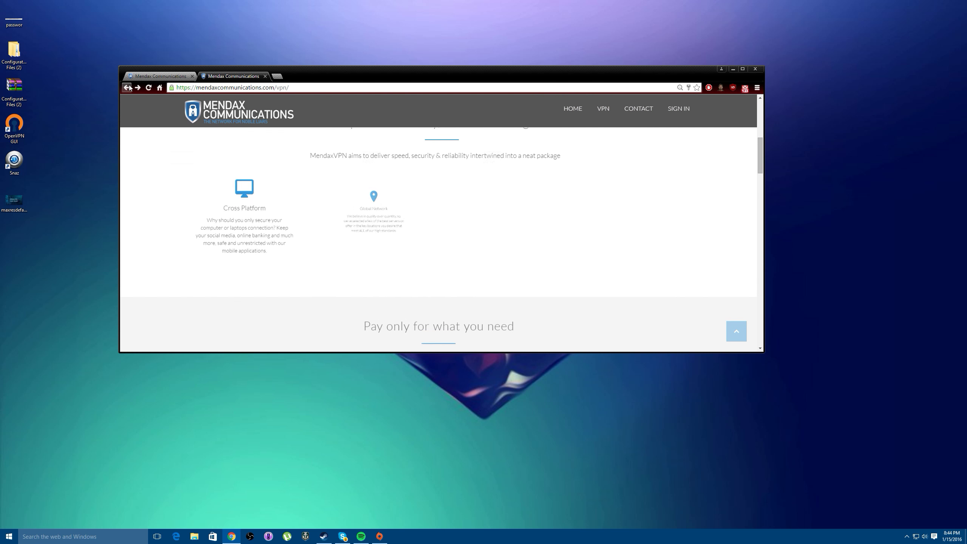
pyautogui.scroll(-3)
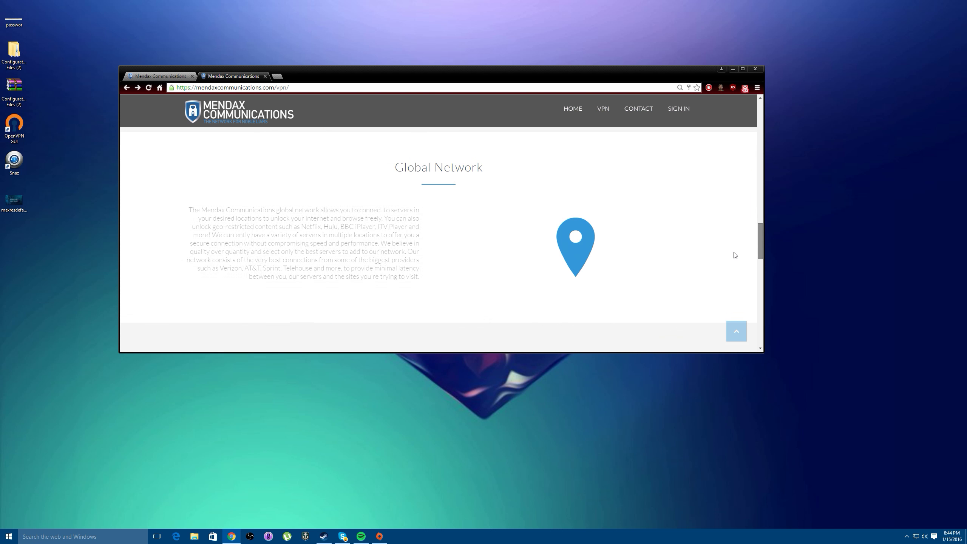
pyautogui.scroll(-3)
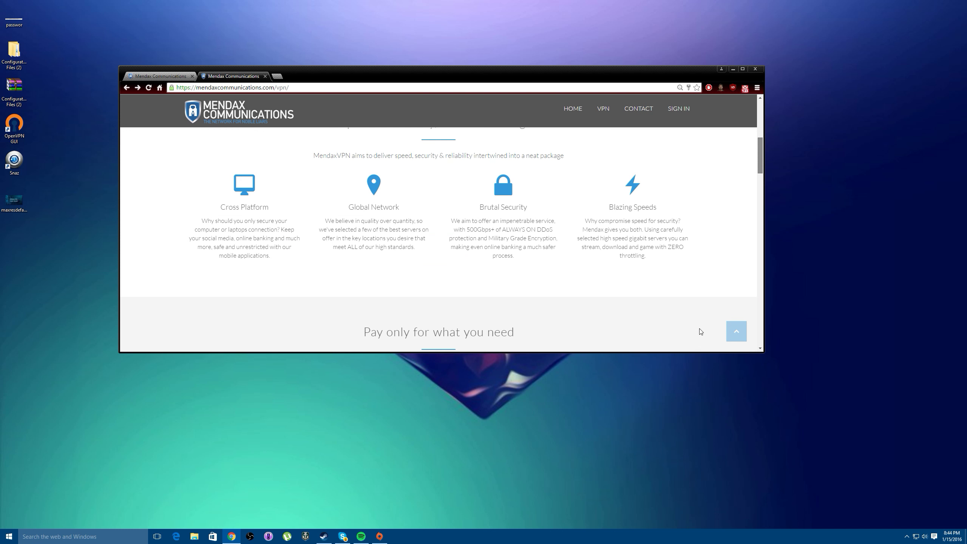
pyautogui.scroll(-3)
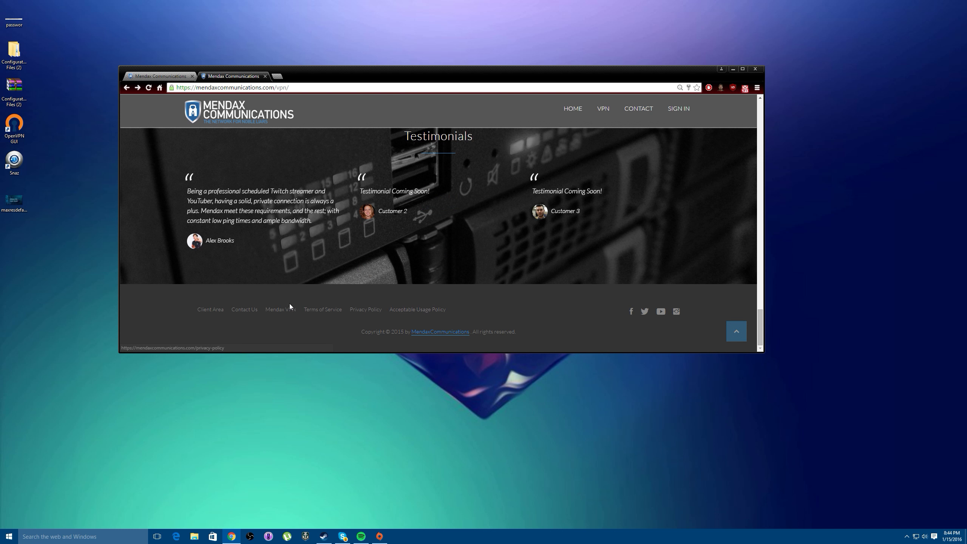
pyautogui.moveTo(211, 309)
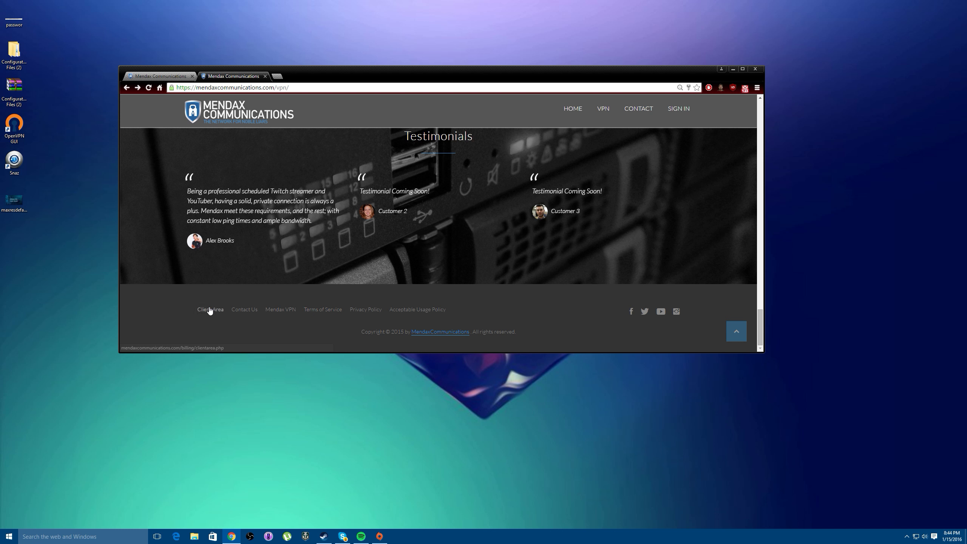
pyautogui.scroll(3)
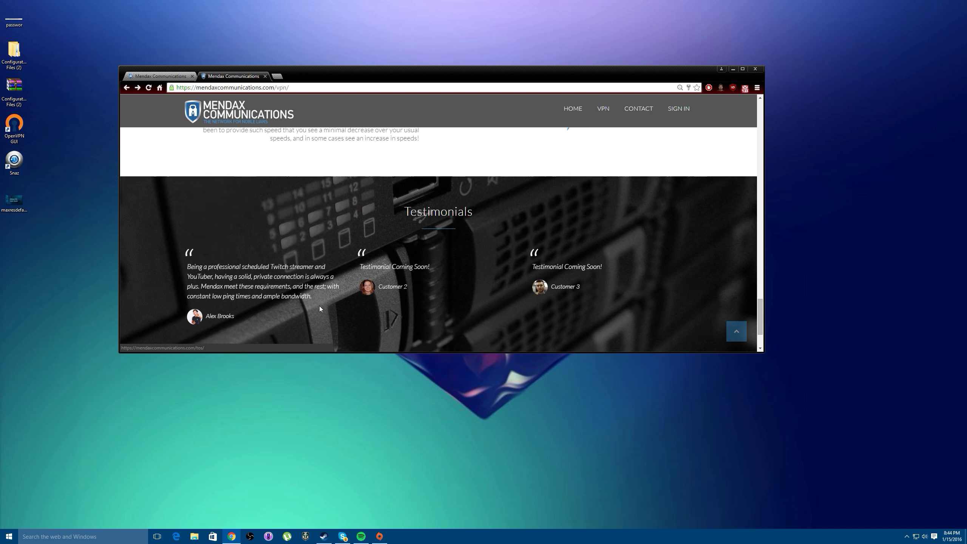
pyautogui.scroll(3)
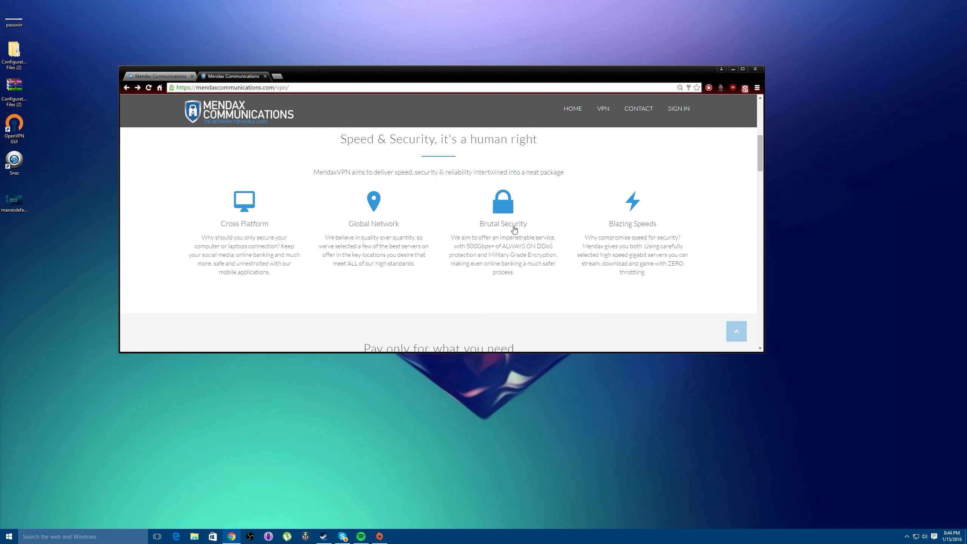
pyautogui.scroll(3)
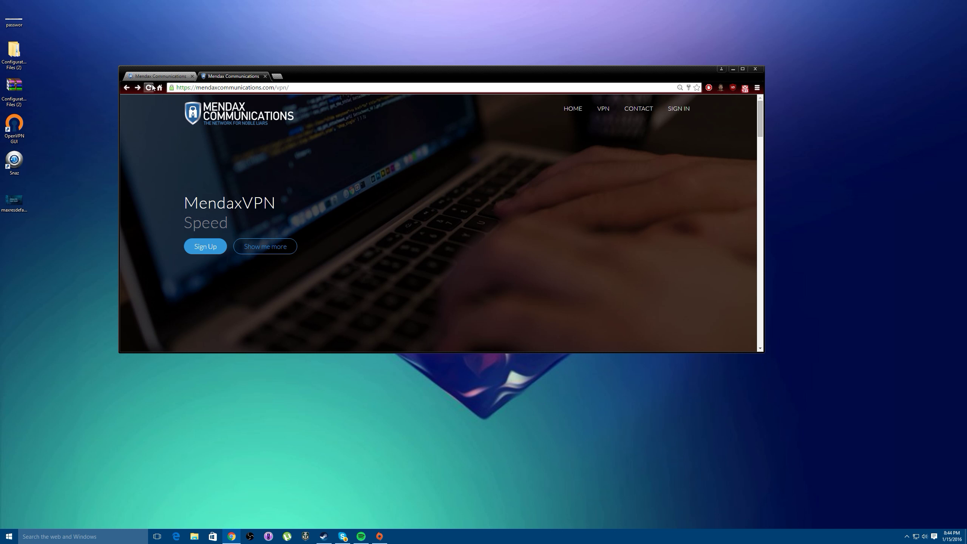
pyautogui.moveTo(149, 86)
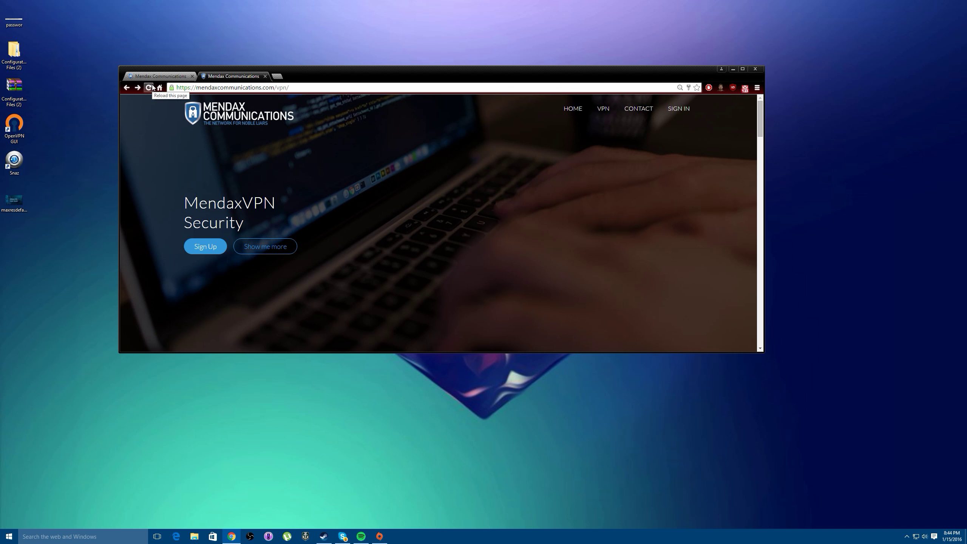